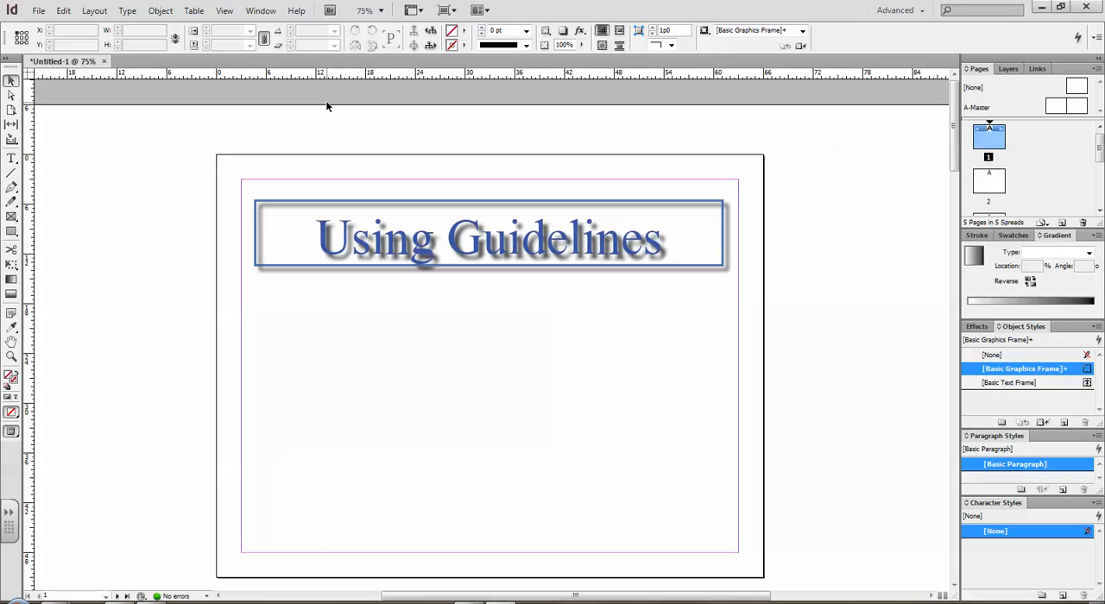
{"action": "mouse_move", "coordinate": [100, 105]}
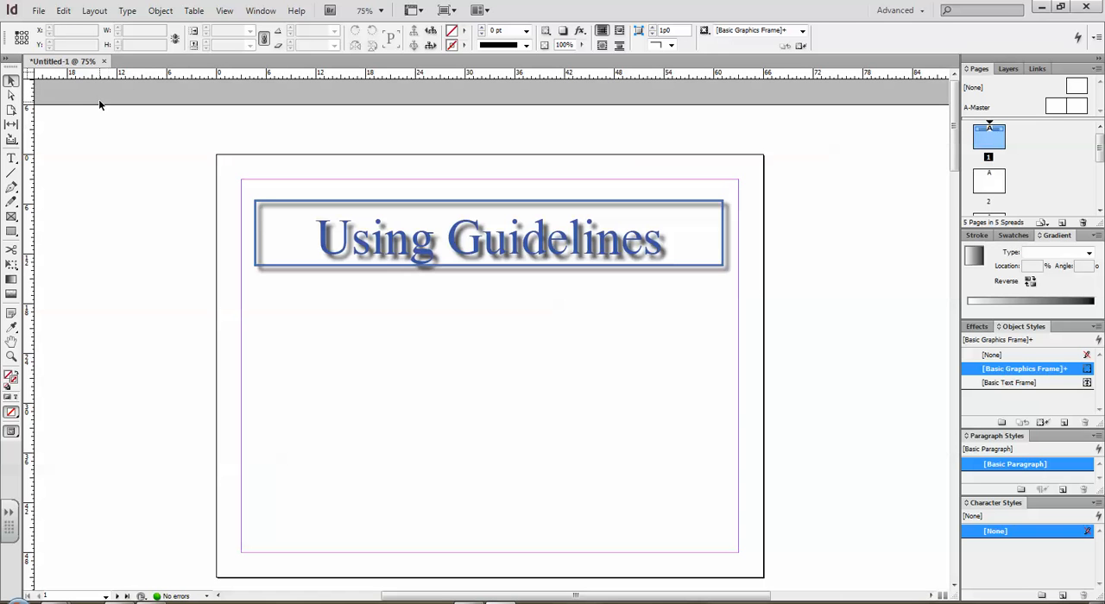
{"action": "mouse_move", "coordinate": [677, 228]}
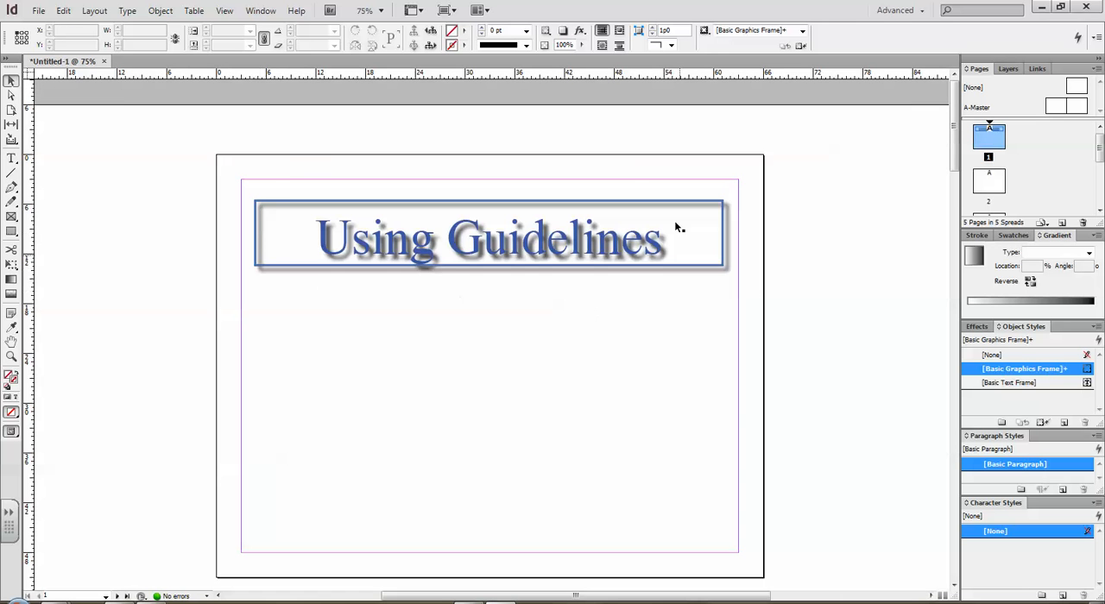
{"action": "mouse_move", "coordinate": [387, 195]}
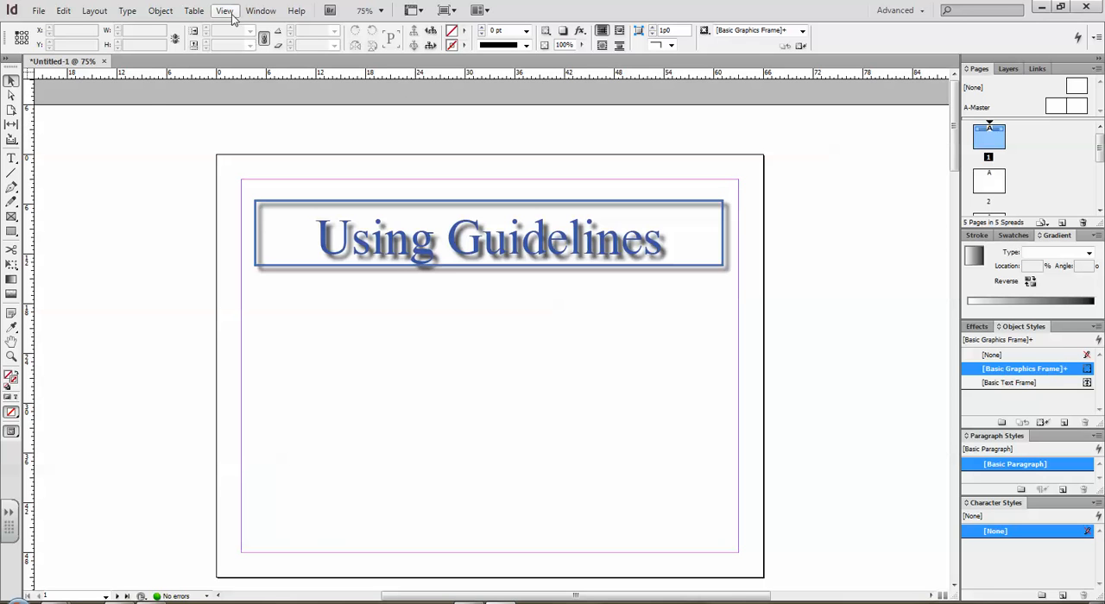
Hide the rulers from the View menu and bring them back into view
{"action": "left_click", "coordinate": [225, 10]}
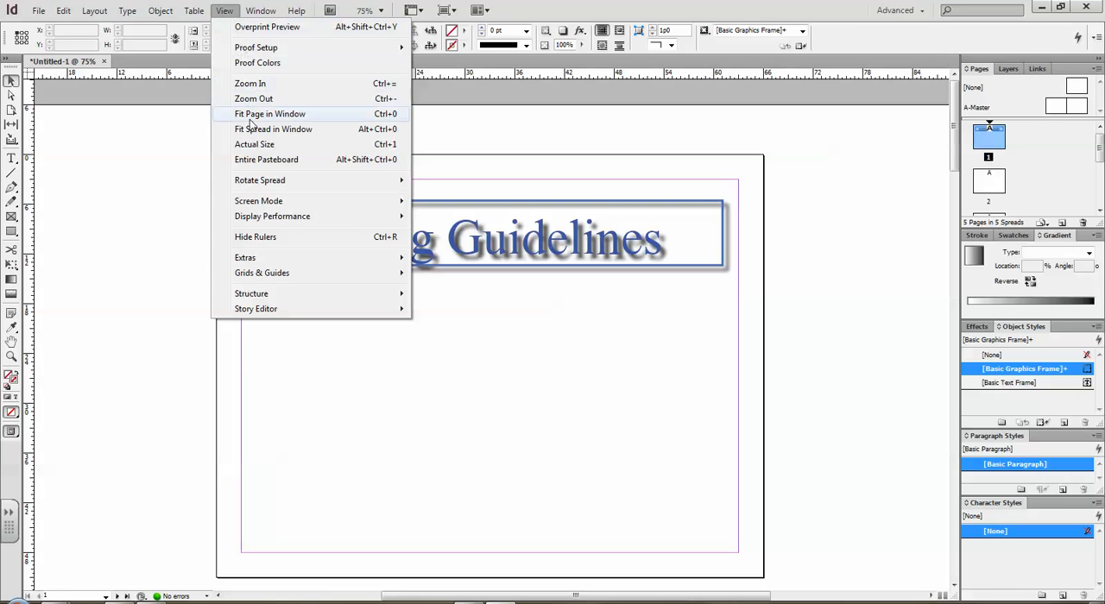
{"action": "mouse_move", "coordinate": [255, 237]}
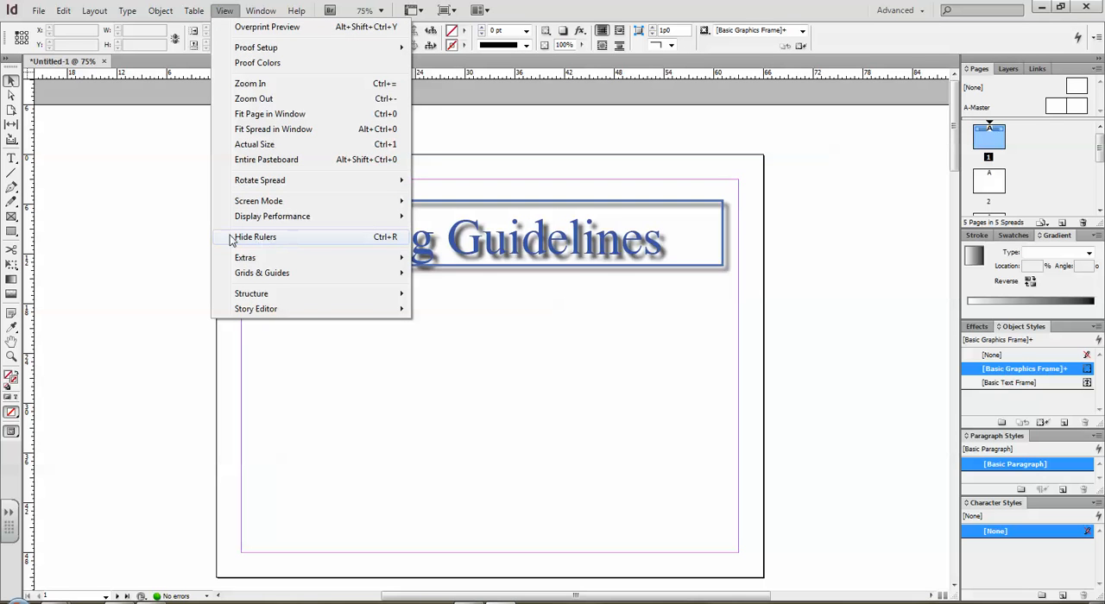
{"action": "mouse_move", "coordinate": [390, 242]}
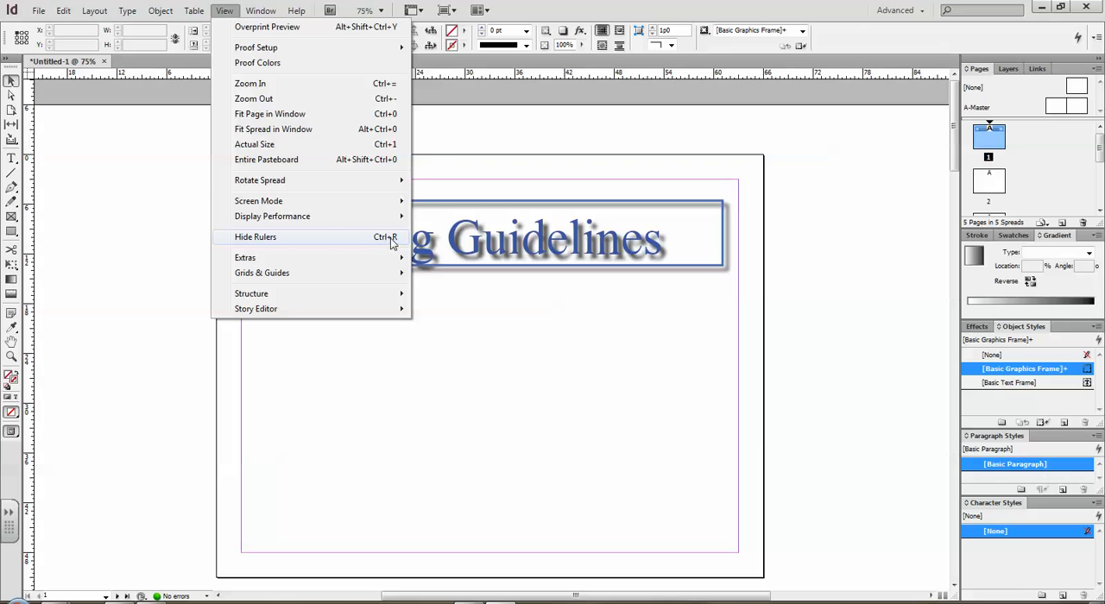
{"action": "left_click", "coordinate": [255, 237]}
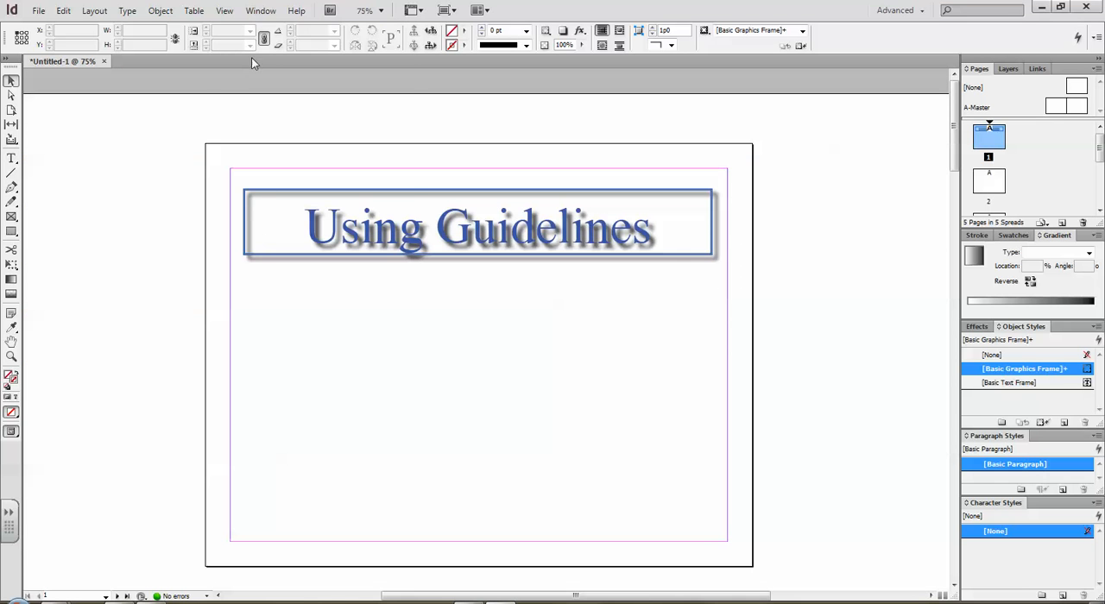
{"action": "left_click", "coordinate": [224, 10]}
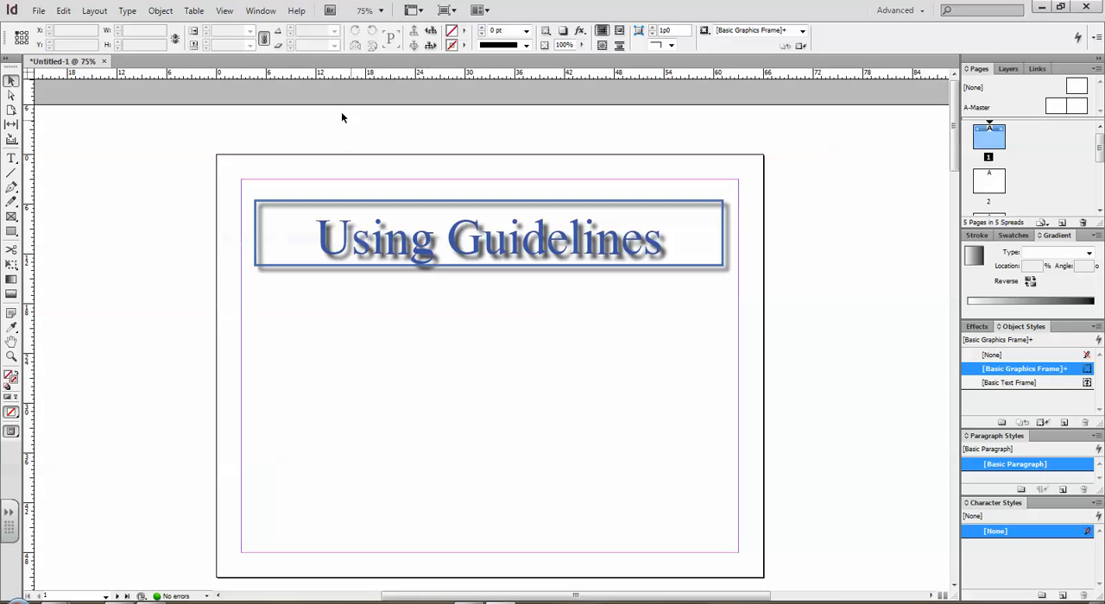
{"action": "mouse_move", "coordinate": [299, 99]}
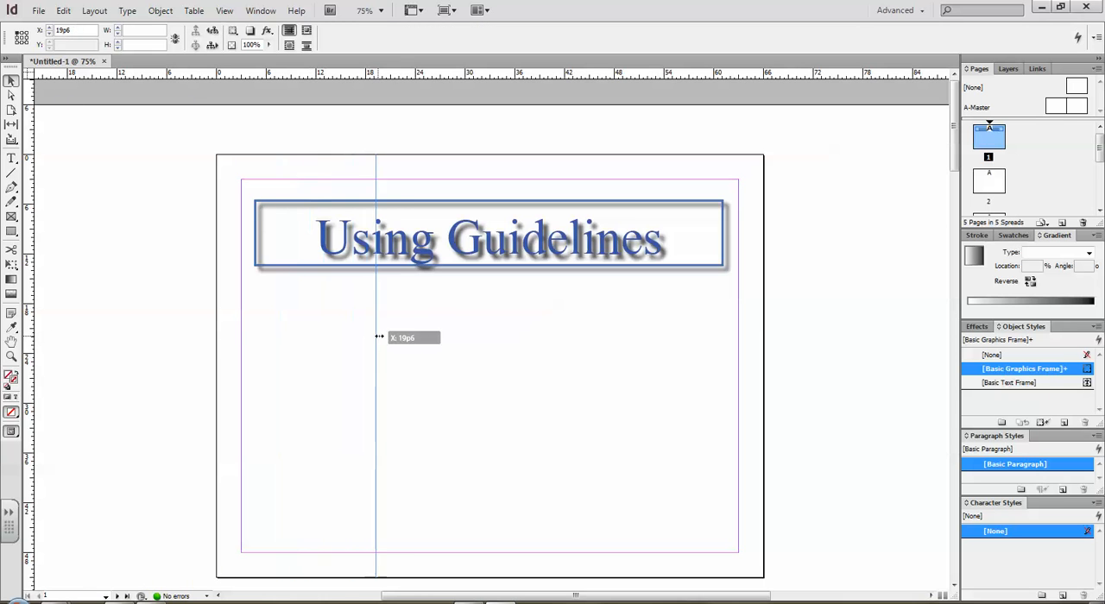
Drag two vertical guides from the left ruler and set them close together at the page centre
{"action": "left_click_drag", "start_coordinate": [374, 337], "coordinate": [470, 342]}
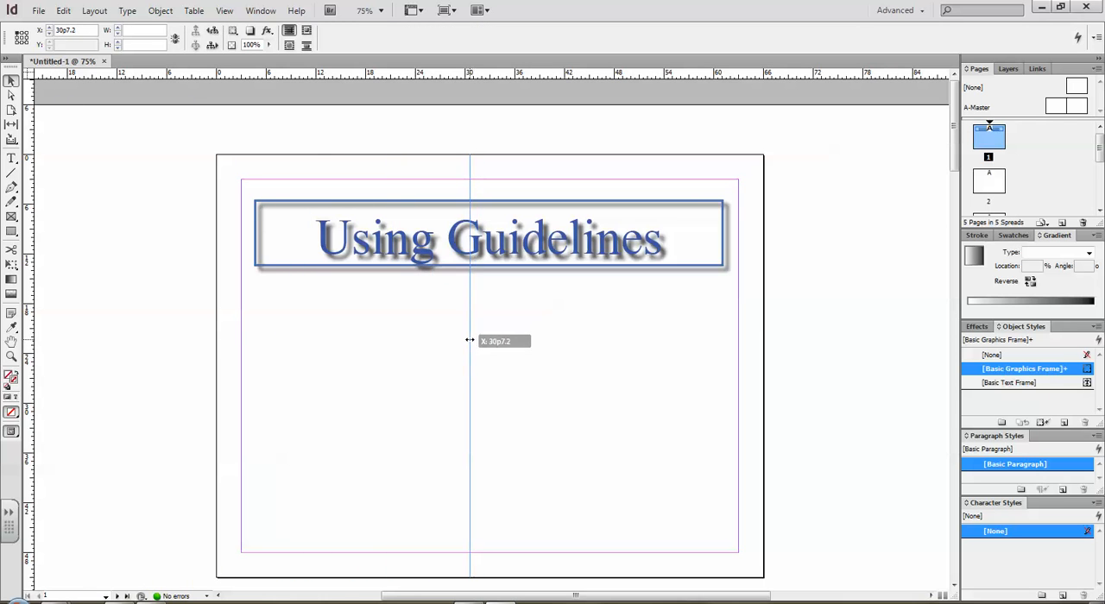
{"action": "left_click_drag", "start_coordinate": [470, 340], "coordinate": [490, 340]}
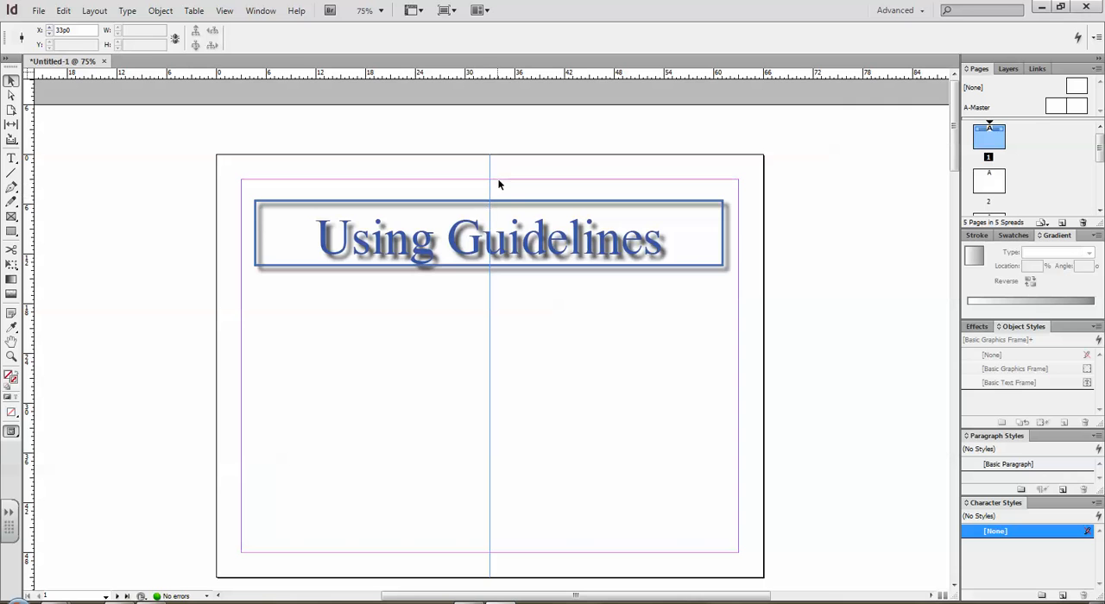
{"action": "mouse_move", "coordinate": [490, 318]}
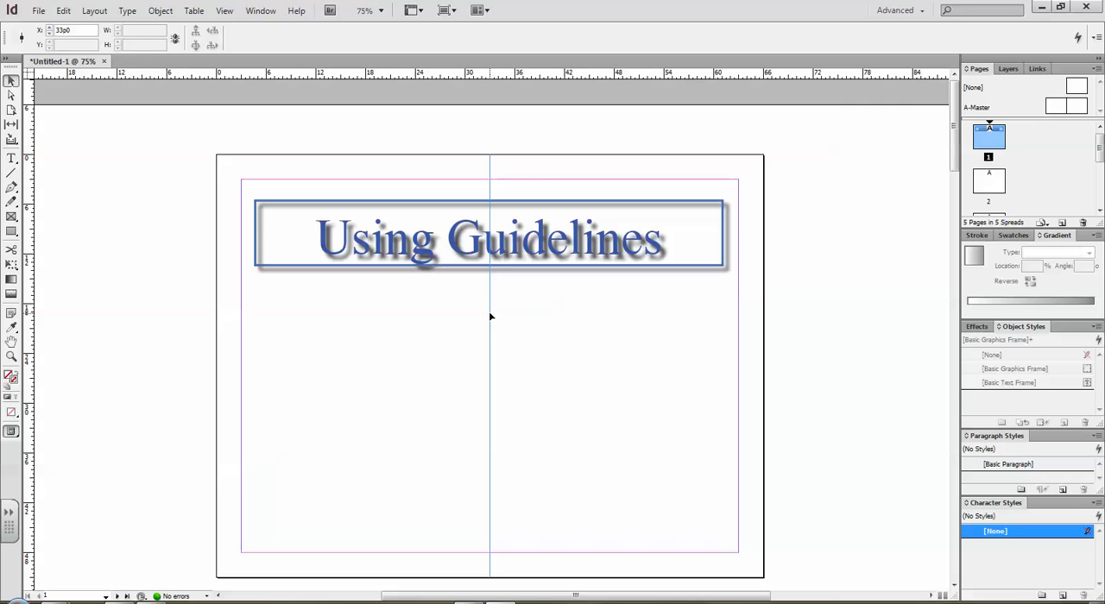
{"action": "left_click_drag", "start_coordinate": [490, 314], "coordinate": [485, 314]}
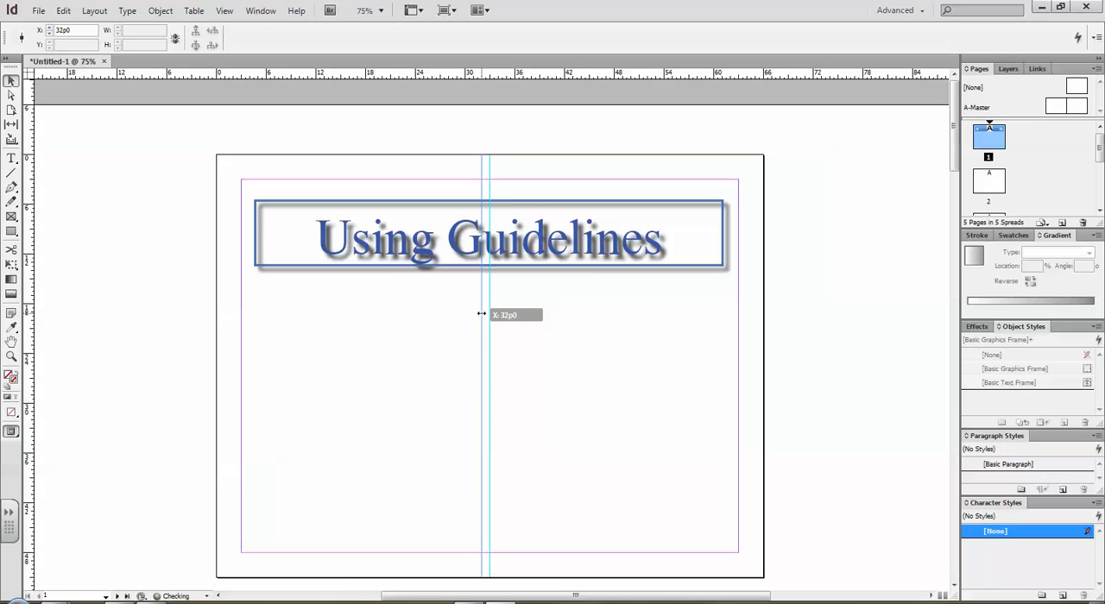
{"action": "left_click_drag", "start_coordinate": [487, 315], "coordinate": [490, 314]}
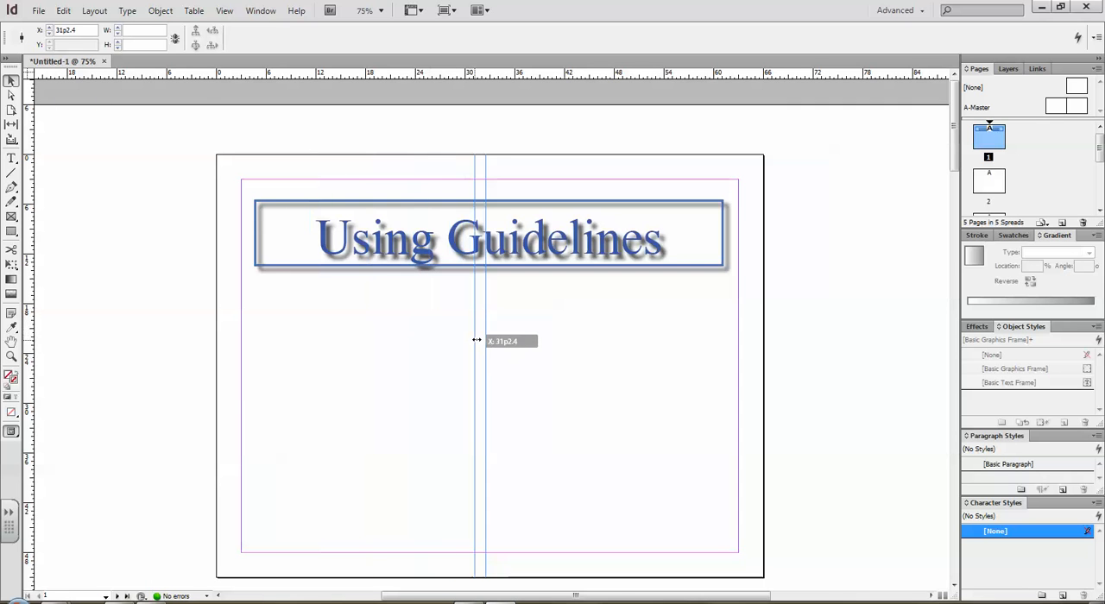
{"action": "left_click_drag", "start_coordinate": [476, 339], "coordinate": [494, 339]}
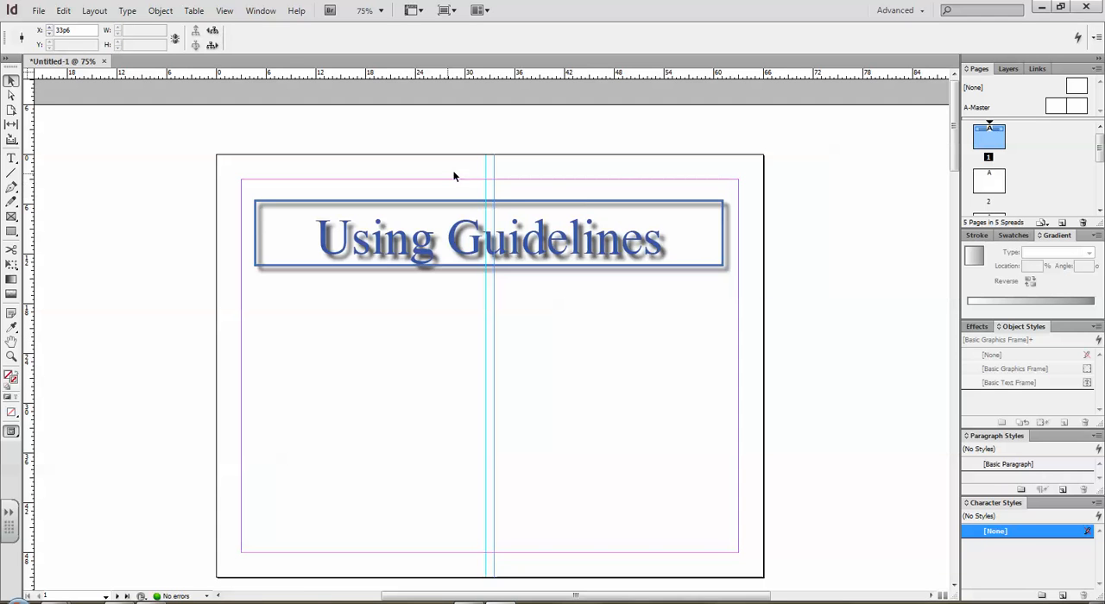
{"action": "mouse_move", "coordinate": [515, 255]}
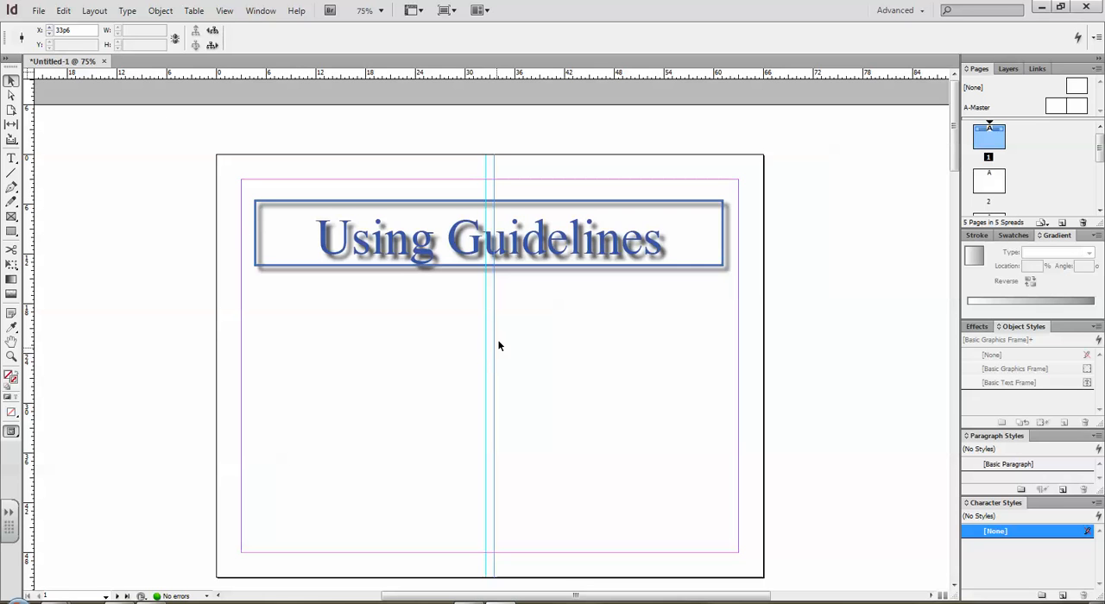
{"action": "left_click", "coordinate": [69, 29]}
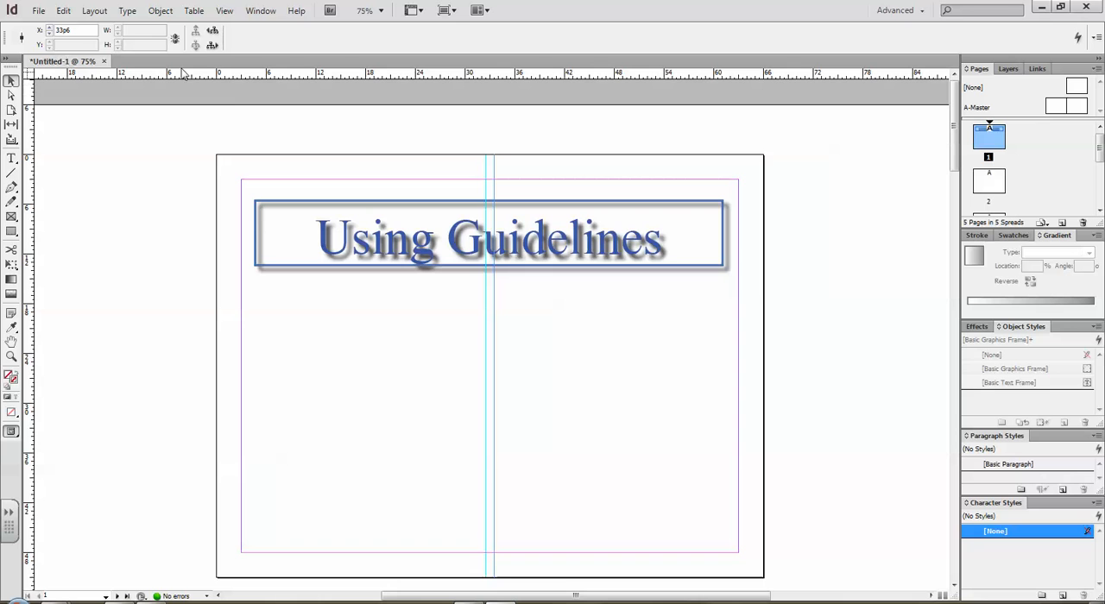
{"action": "mouse_move", "coordinate": [128, 59]}
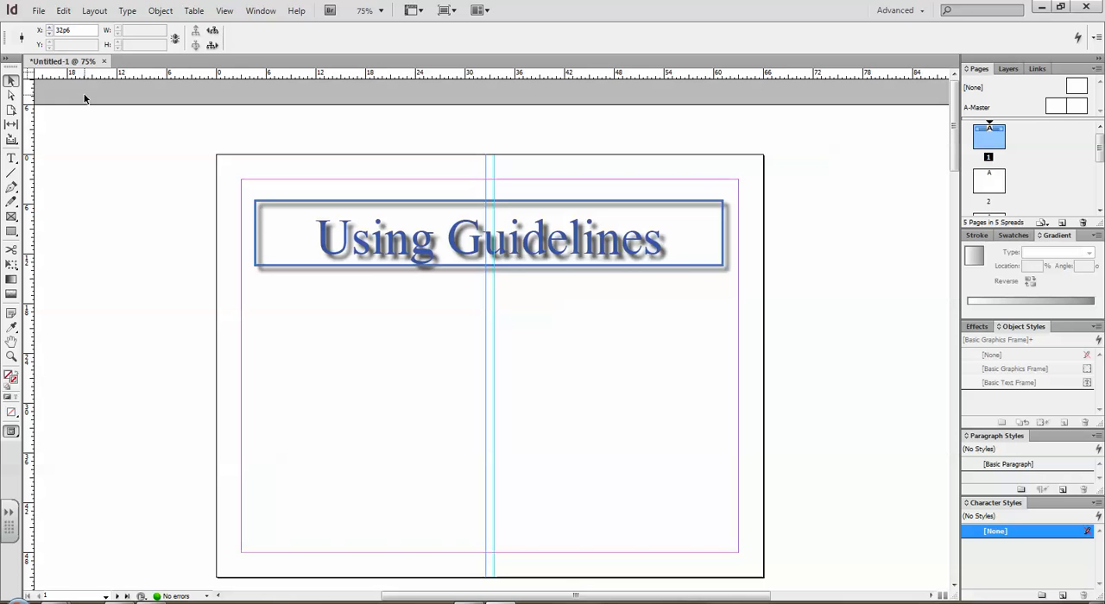
{"action": "mouse_move", "coordinate": [507, 297]}
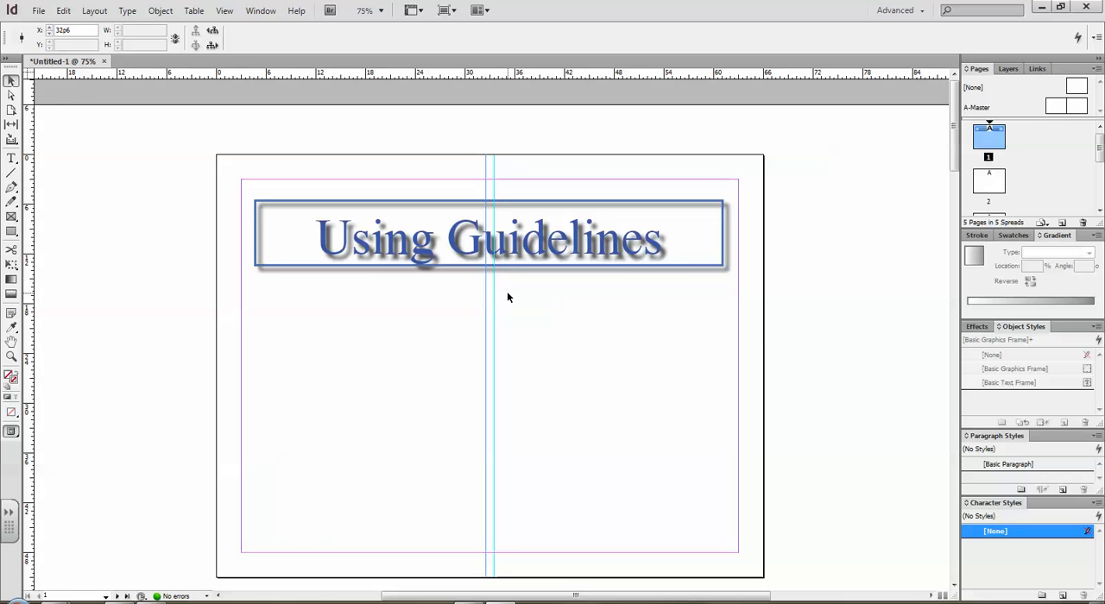
{"action": "mouse_move", "coordinate": [475, 217]}
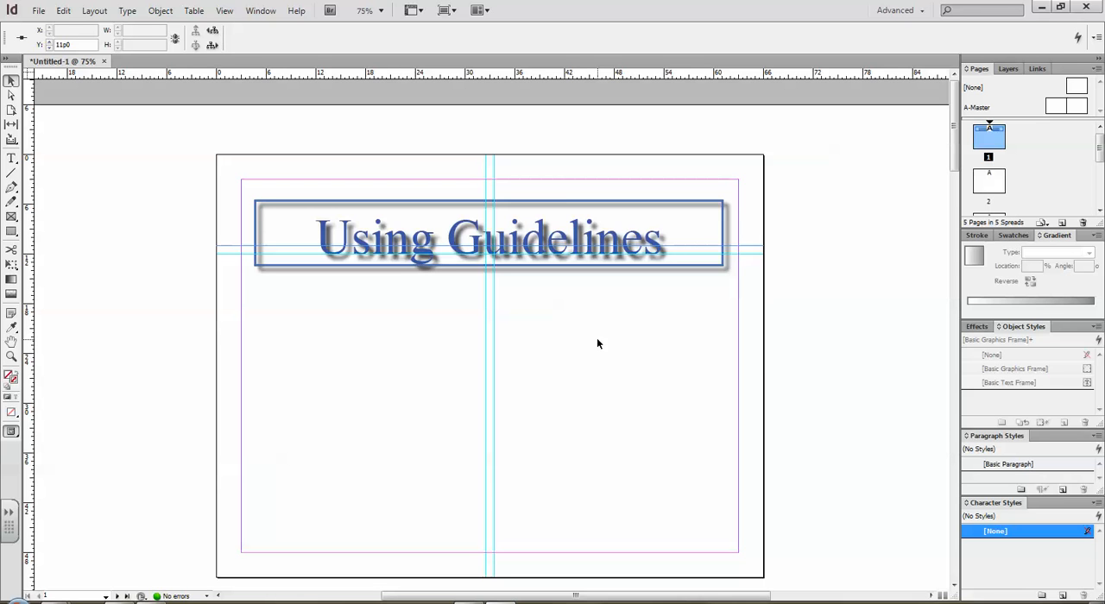
{"action": "mouse_move", "coordinate": [635, 290]}
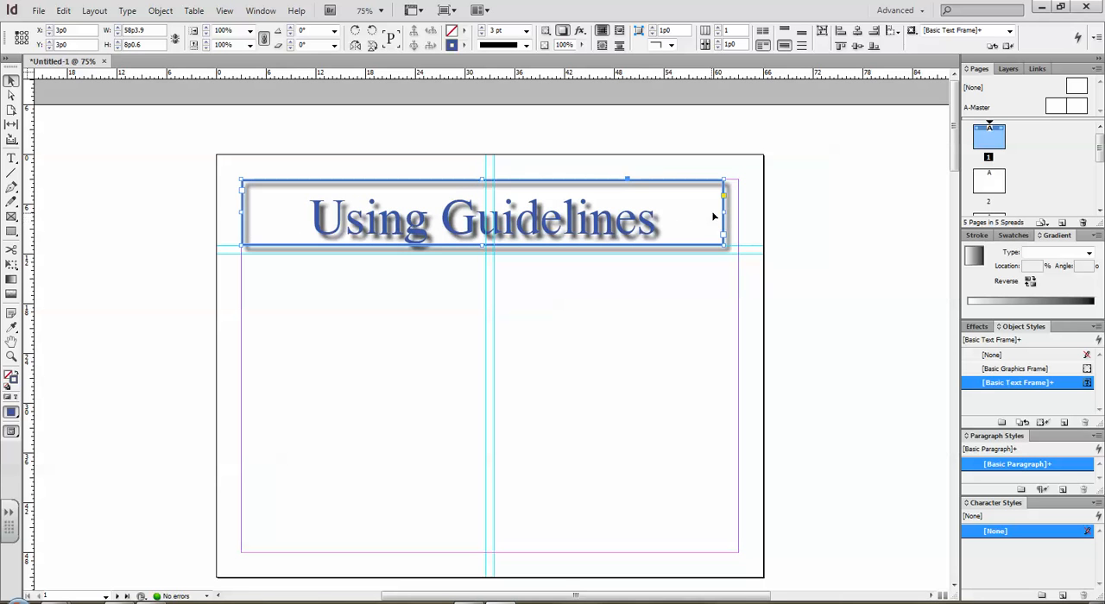
{"action": "left_click_drag", "start_coordinate": [723, 214], "coordinate": [735, 214]}
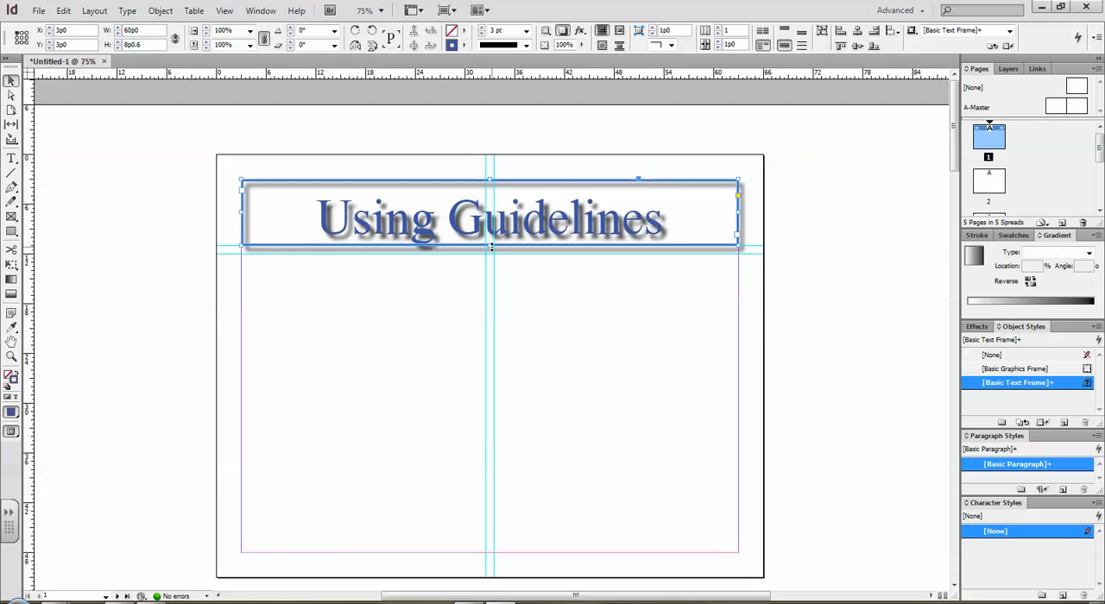
{"action": "left_click_drag", "start_coordinate": [490, 248], "coordinate": [492, 250]}
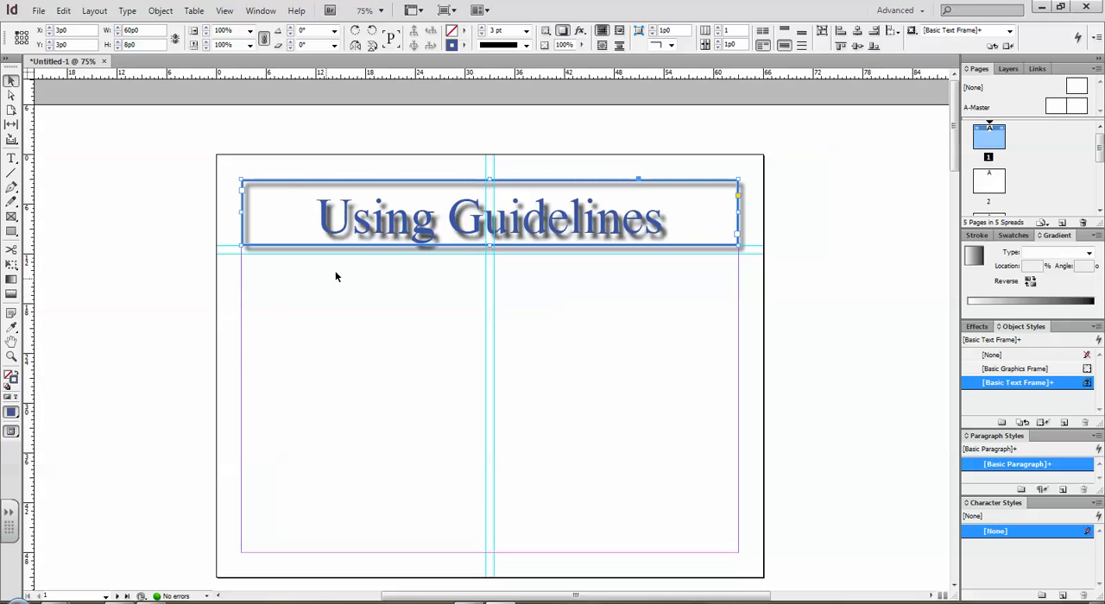
{"action": "mouse_move", "coordinate": [239, 545]}
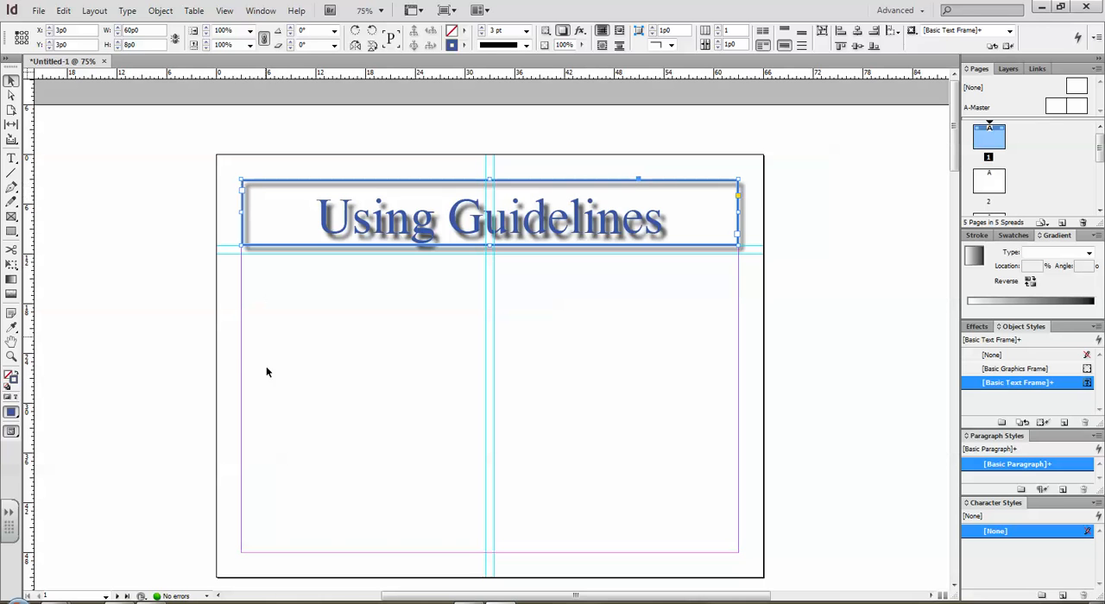
{"action": "mouse_move", "coordinate": [221, 348]}
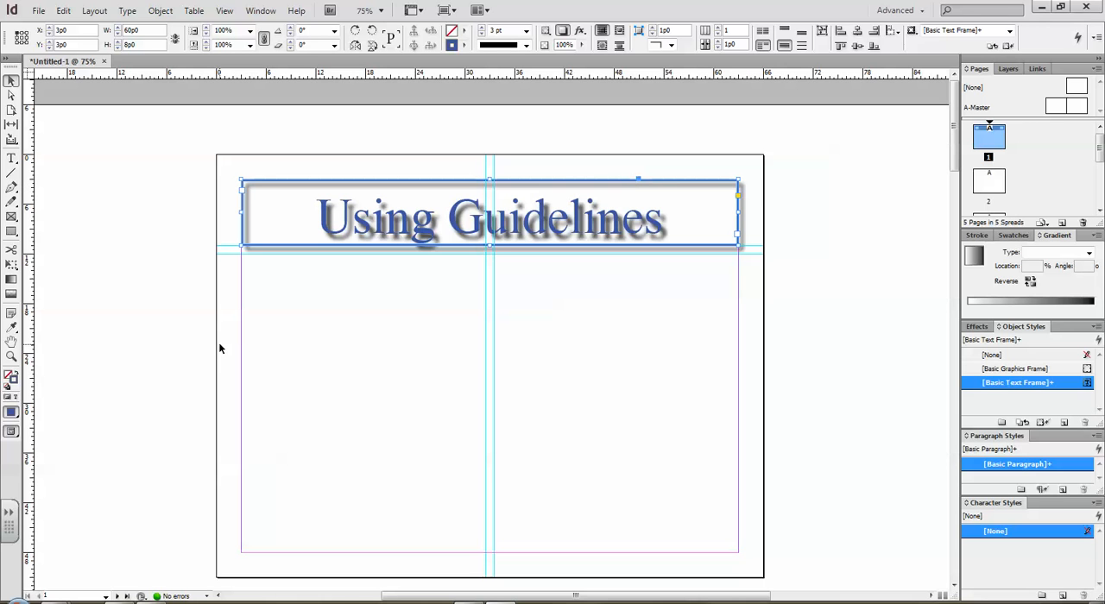
{"action": "mouse_move", "coordinate": [250, 248]}
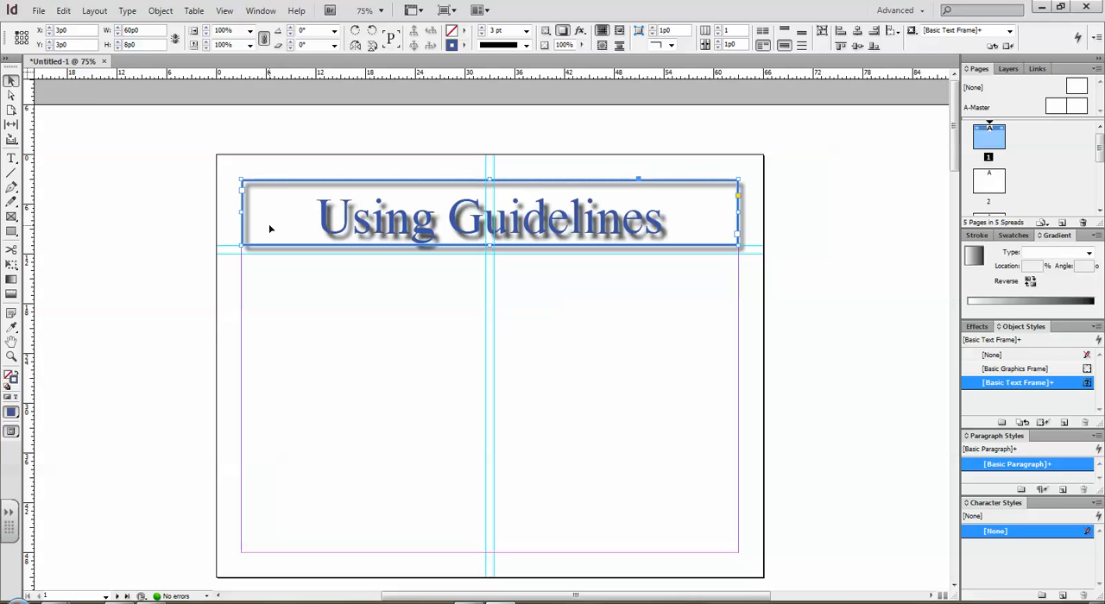
{"action": "mouse_move", "coordinate": [483, 350]}
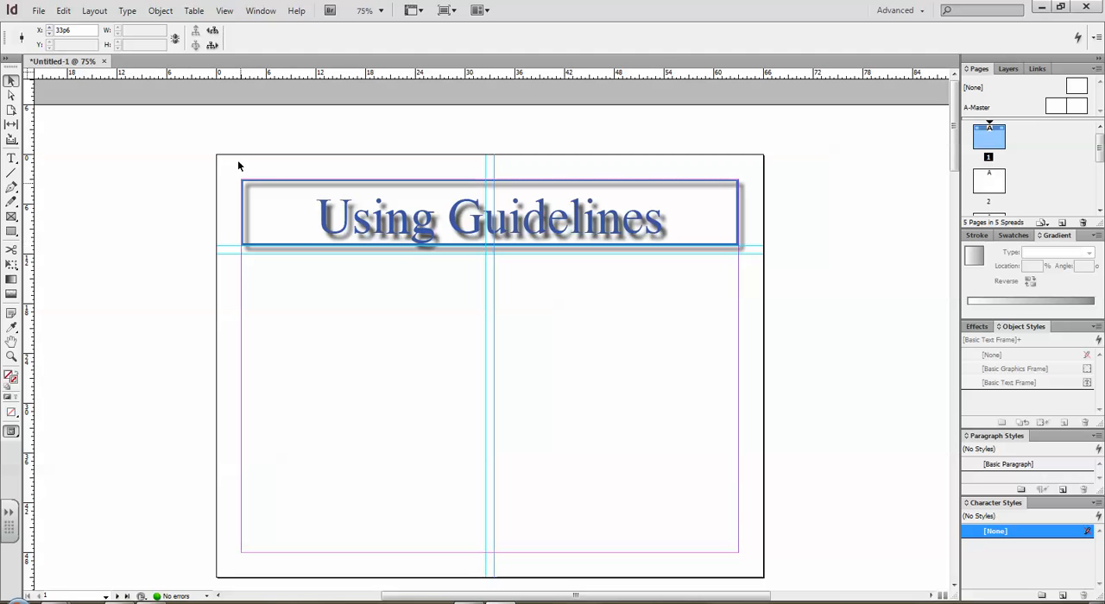
Hide all ruler guides via View > Grids & Guides, then show them again
{"action": "left_click", "coordinate": [159, 10]}
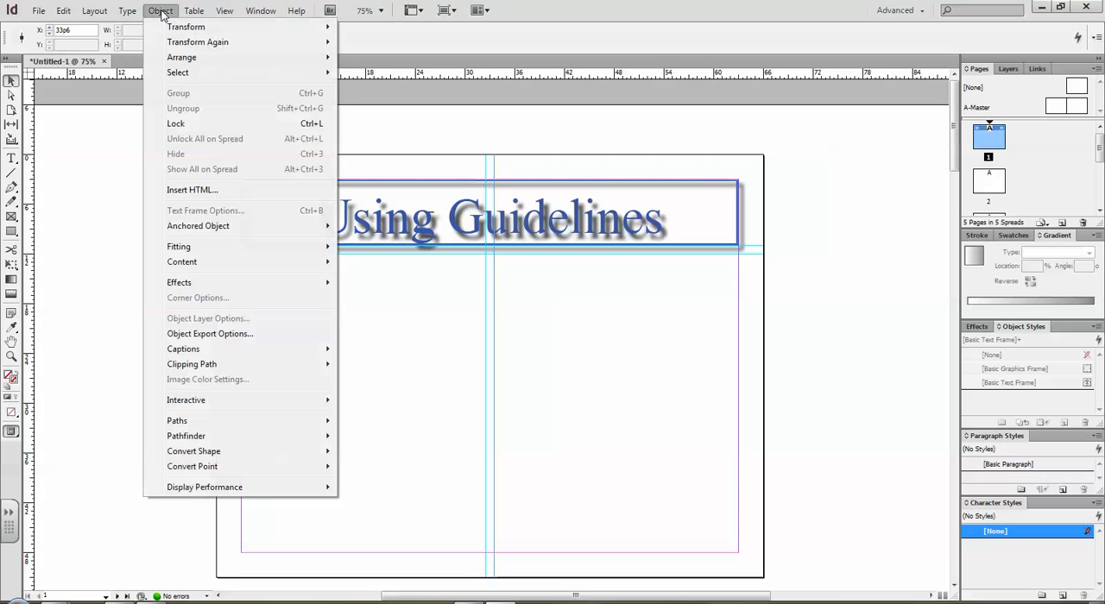
{"action": "mouse_move", "coordinate": [179, 184]}
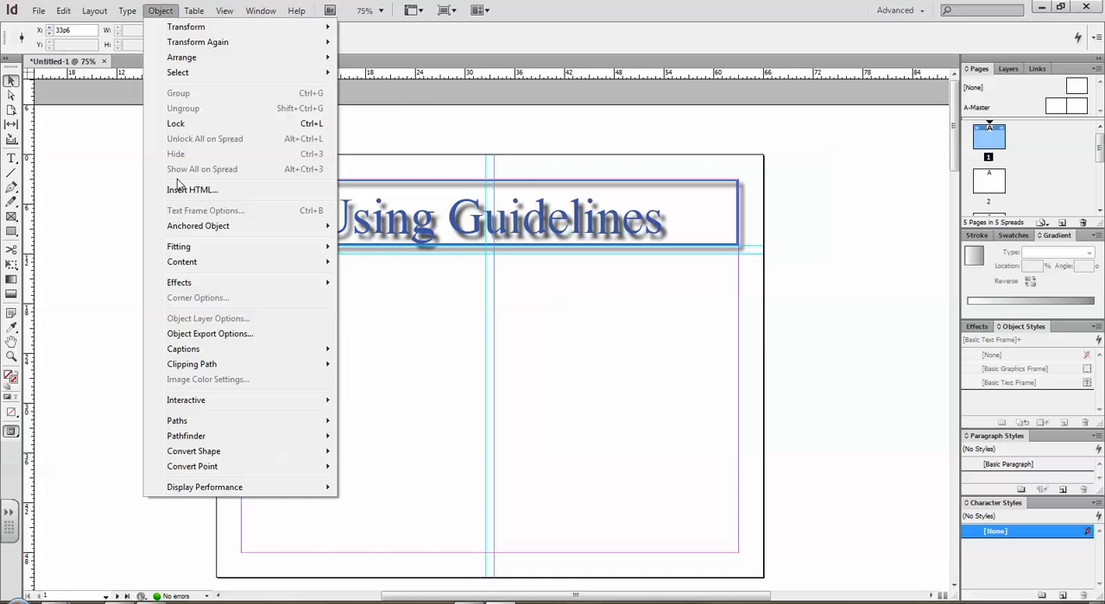
{"action": "left_click", "coordinate": [224, 11]}
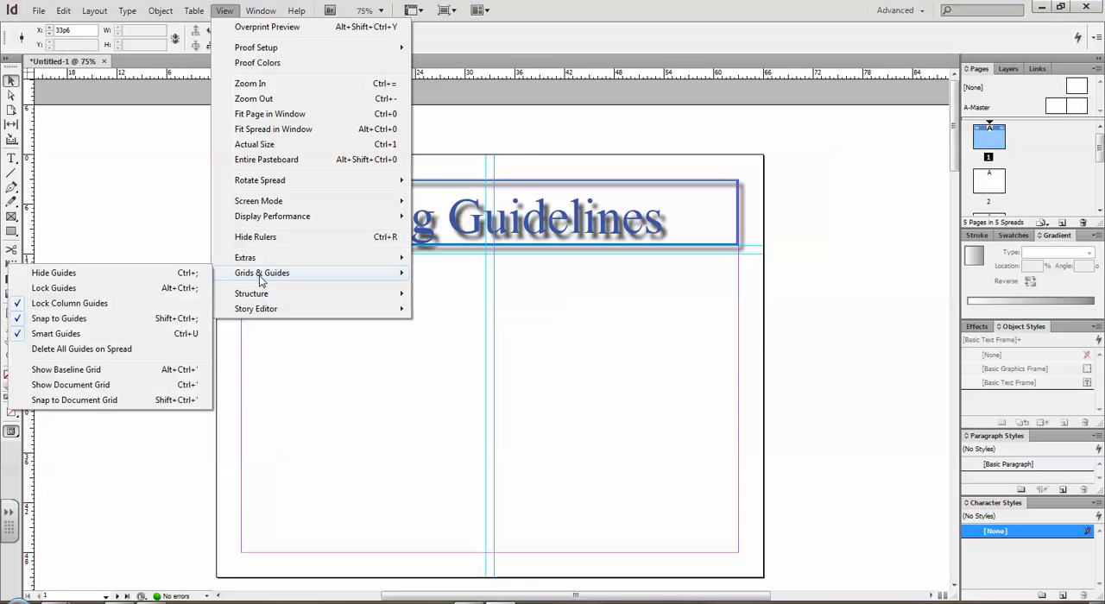
{"action": "mouse_move", "coordinate": [53, 273]}
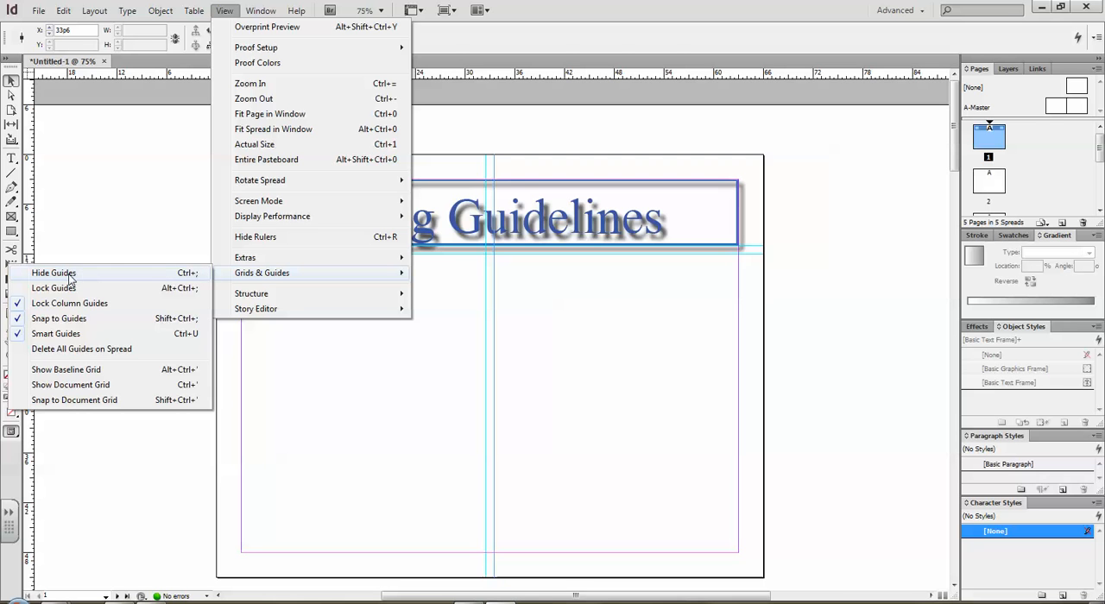
{"action": "left_click", "coordinate": [53, 272]}
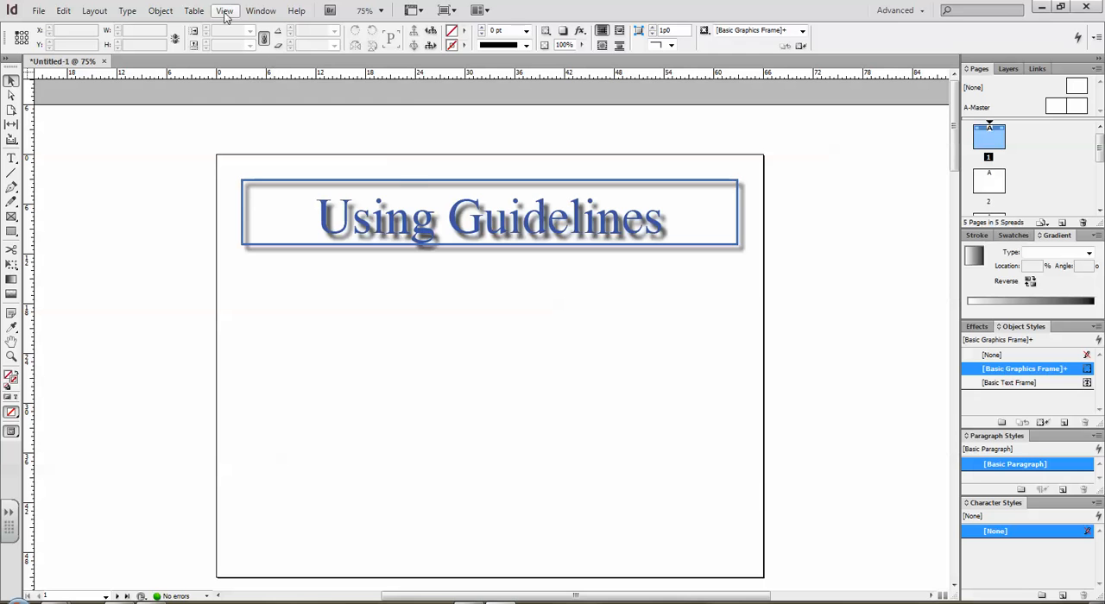
{"action": "left_click", "coordinate": [225, 10]}
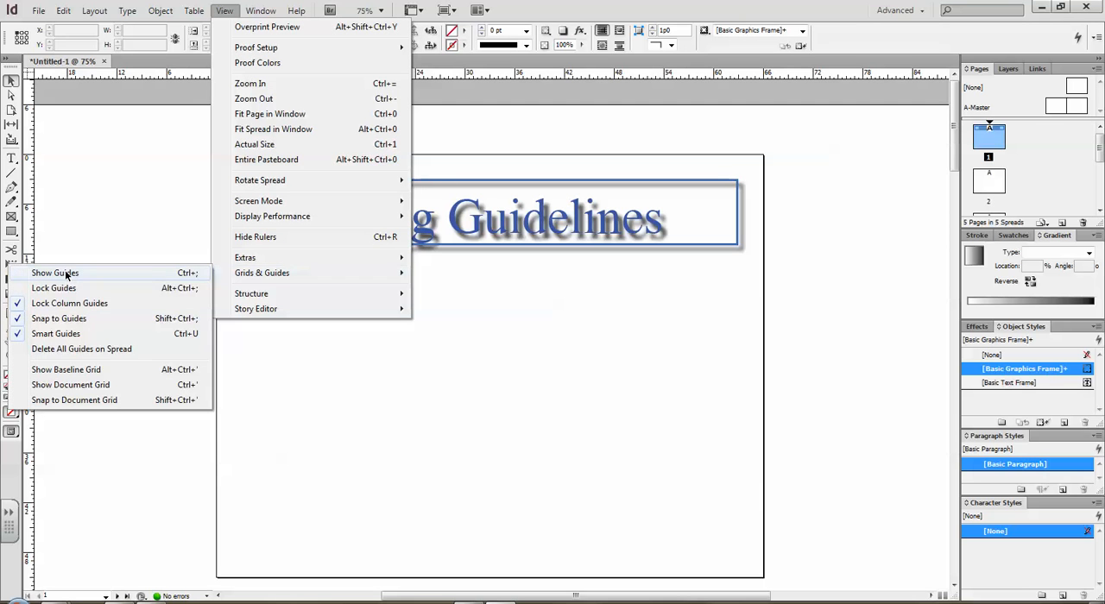
{"action": "left_click", "coordinate": [56, 273]}
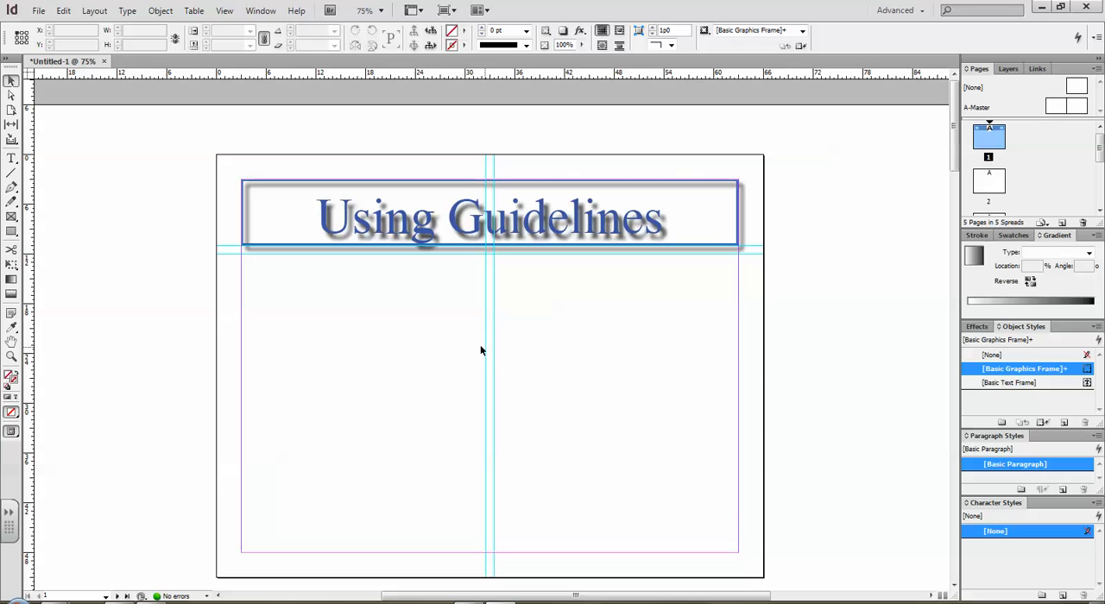
{"action": "mouse_move", "coordinate": [497, 367]}
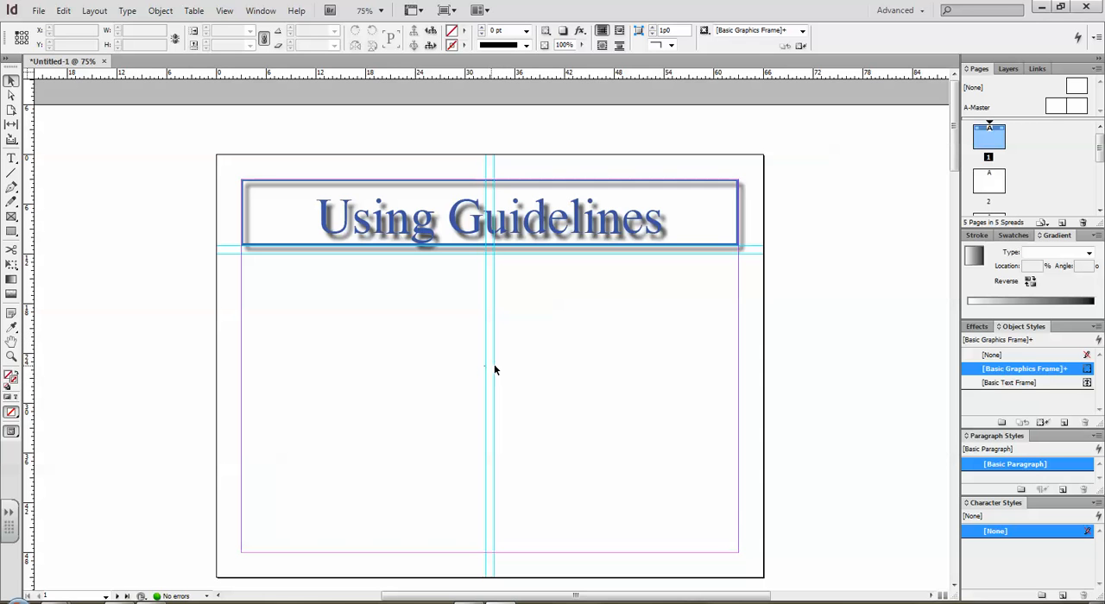
{"action": "mouse_move", "coordinate": [397, 206]}
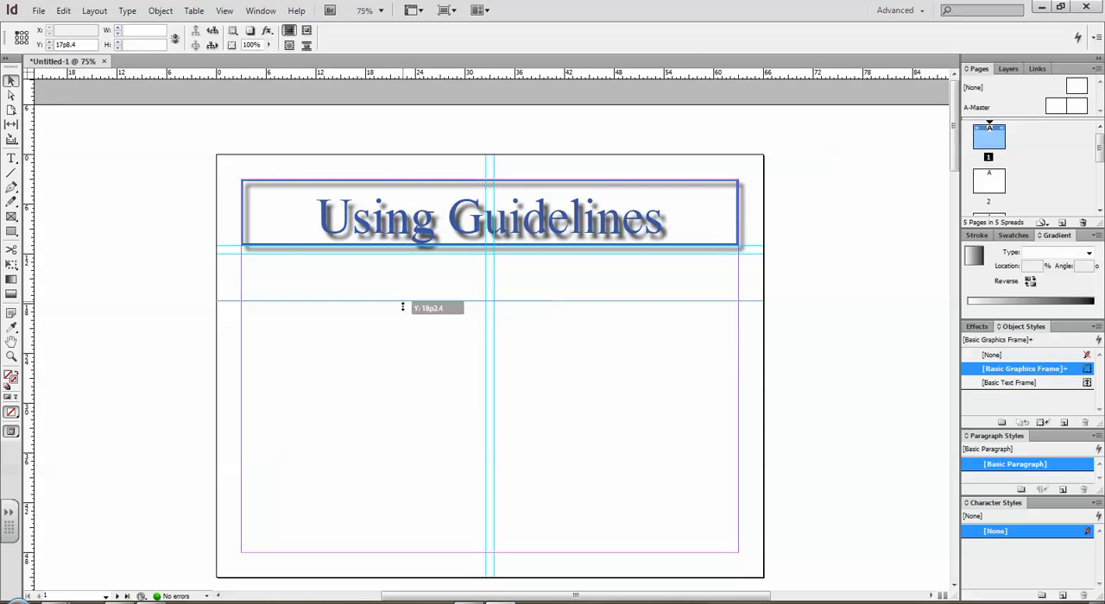
Drag a horizontal guide from the top ruler across the lower middle of the page
{"action": "left_click_drag", "start_coordinate": [402, 307], "coordinate": [409, 404]}
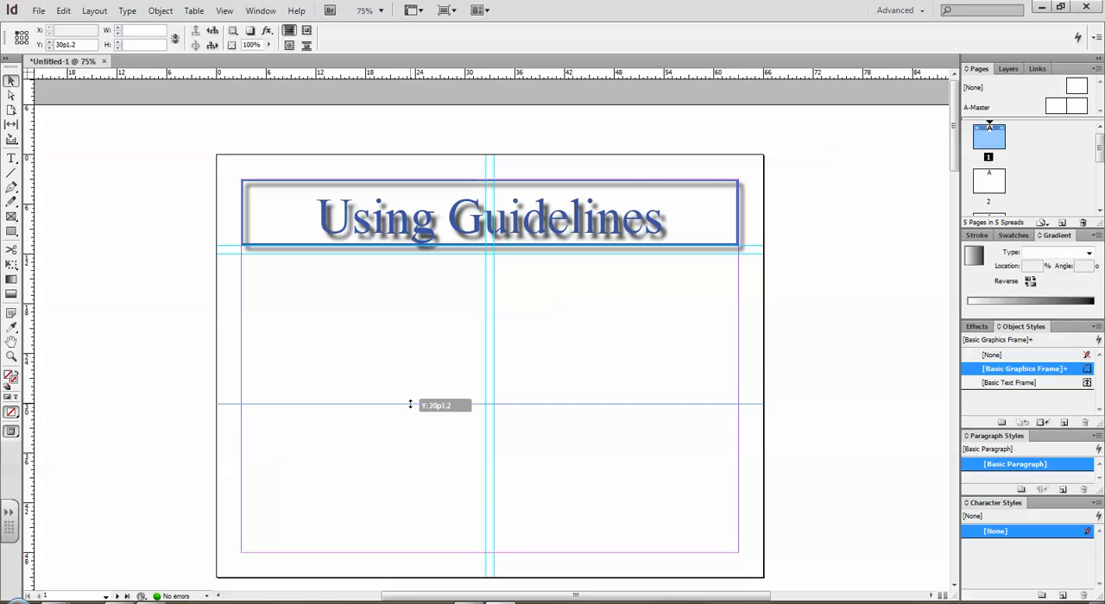
{"action": "left_click_drag", "start_coordinate": [411, 406], "coordinate": [411, 404]}
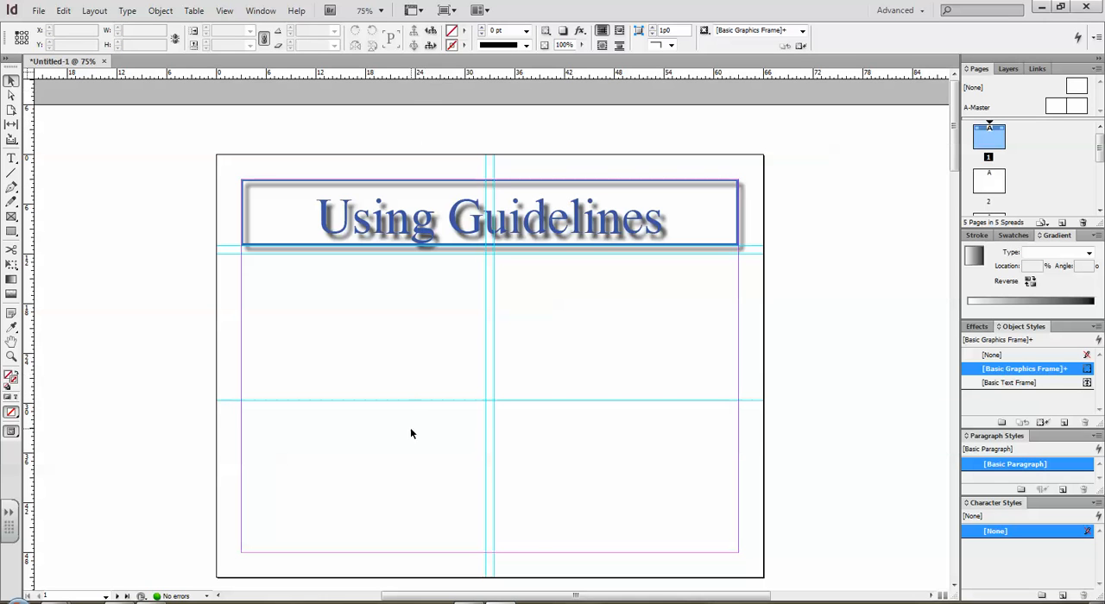
{"action": "mouse_move", "coordinate": [418, 400]}
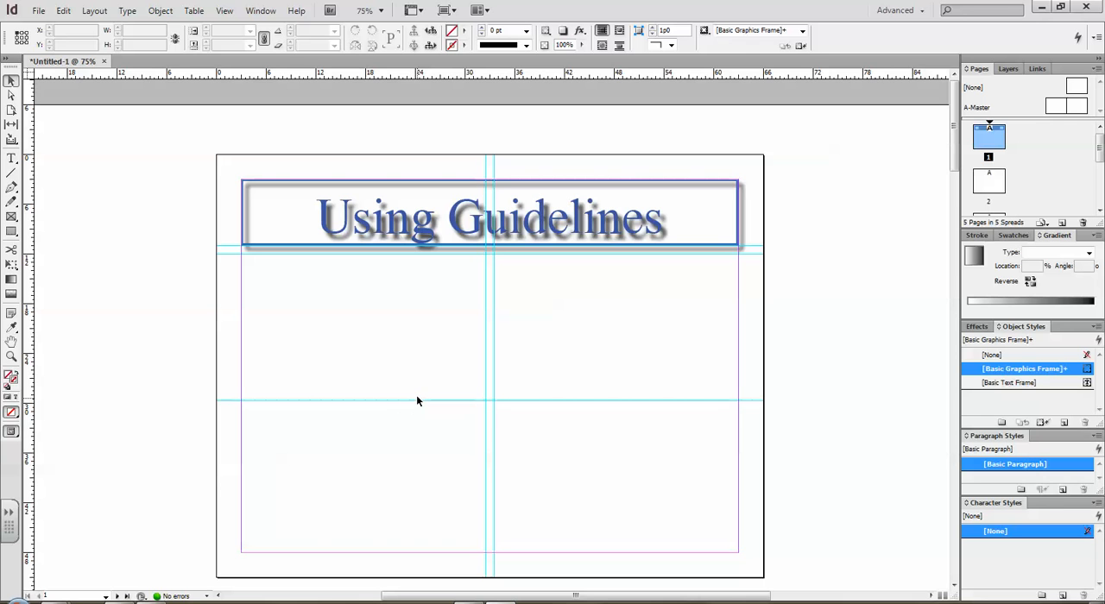
{"action": "mouse_move", "coordinate": [417, 404]}
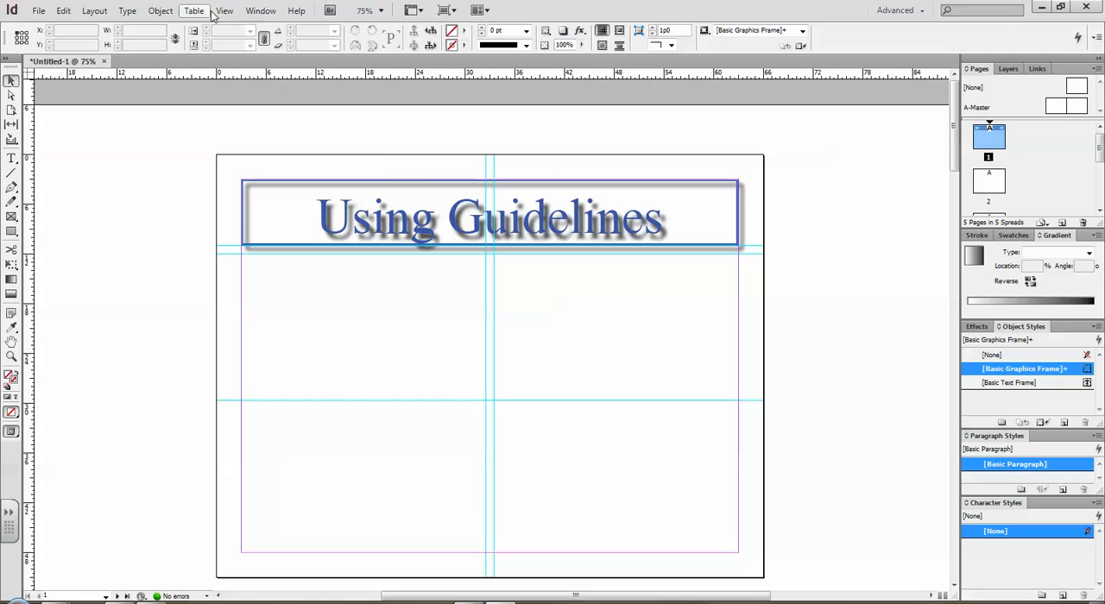
Drop a second horizontal guide just below the first, leaving a narrow gutter
{"action": "left_click", "coordinate": [224, 11]}
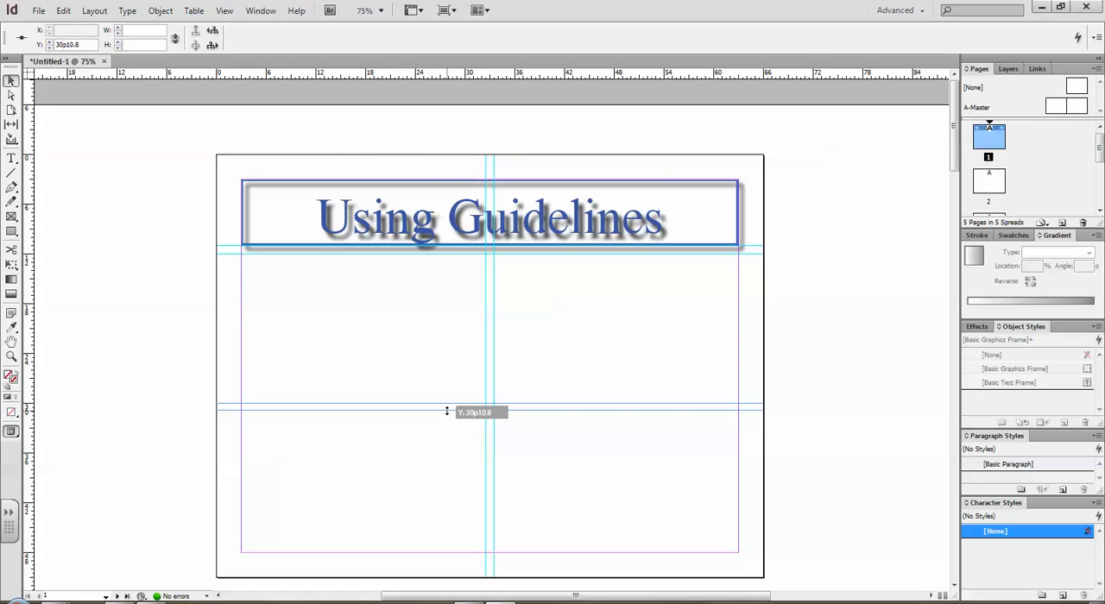
{"action": "left_click_drag", "start_coordinate": [445, 411], "coordinate": [445, 413]}
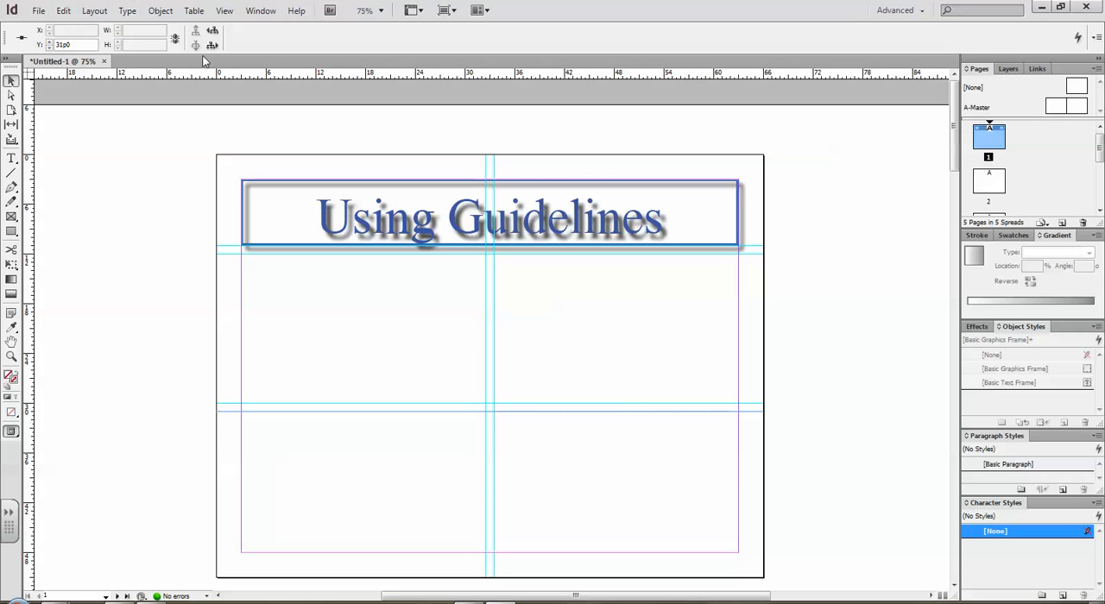
{"action": "mouse_move", "coordinate": [42, 127]}
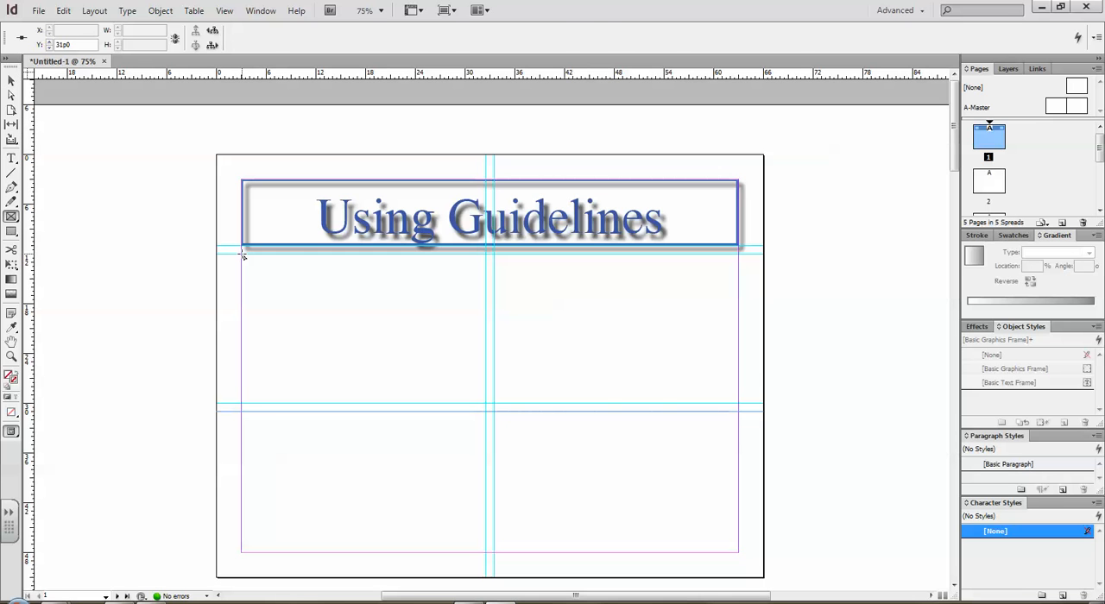
Draw two picture frames in the upper-left and upper-right quadrants, snapped to the guides, then deselect
{"action": "left_click_drag", "start_coordinate": [245, 255], "coordinate": [480, 405]}
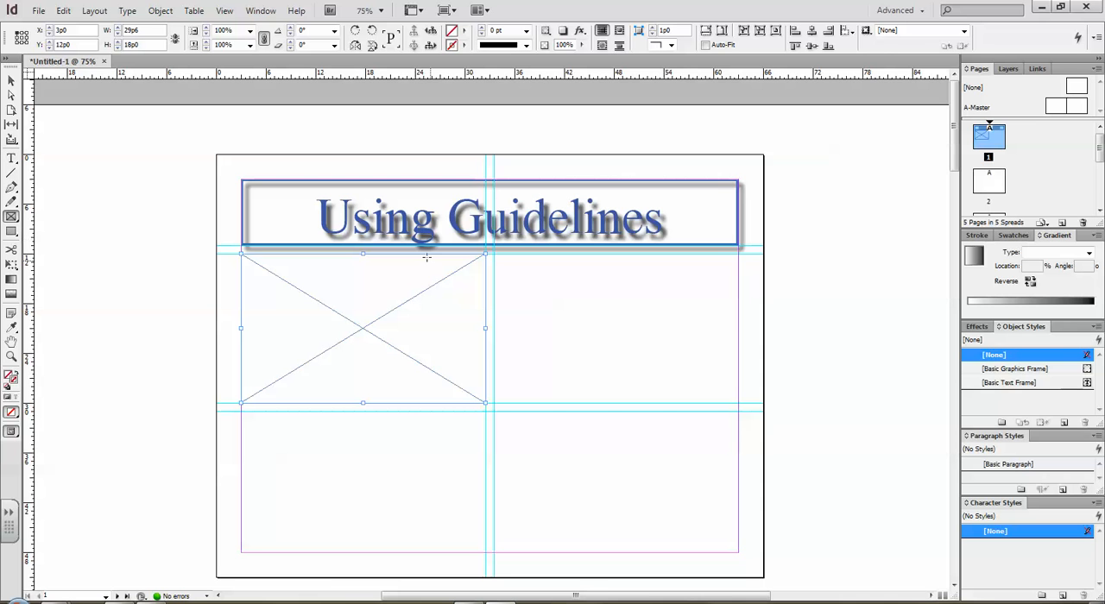
{"action": "left_click_drag", "start_coordinate": [499, 256], "coordinate": [706, 404]}
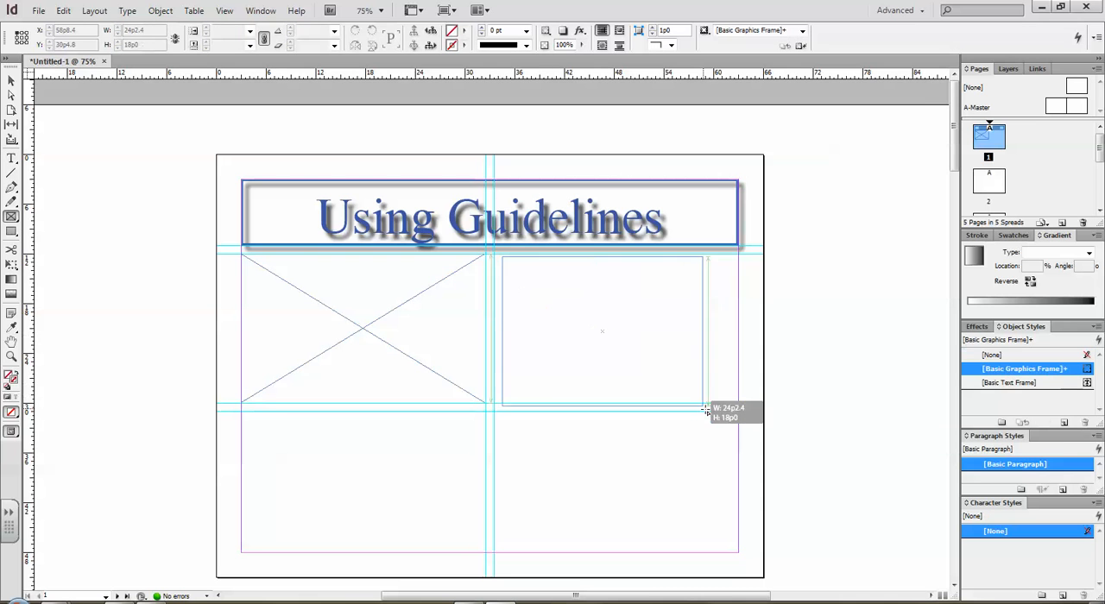
{"action": "left_click_drag", "start_coordinate": [704, 411], "coordinate": [739, 405]}
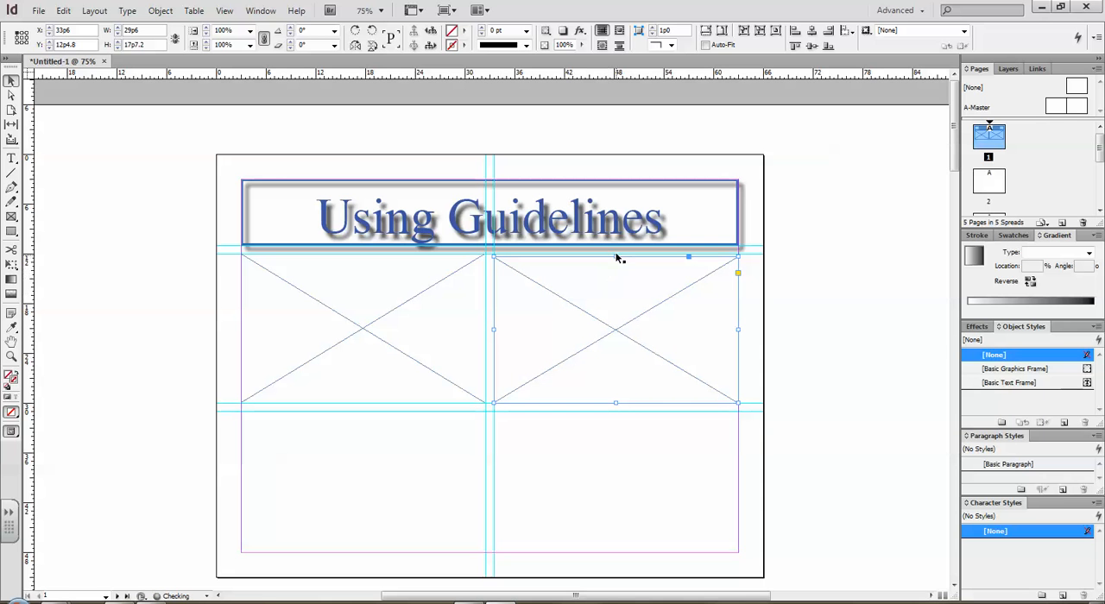
{"action": "left_click_drag", "start_coordinate": [614, 255], "coordinate": [615, 255]}
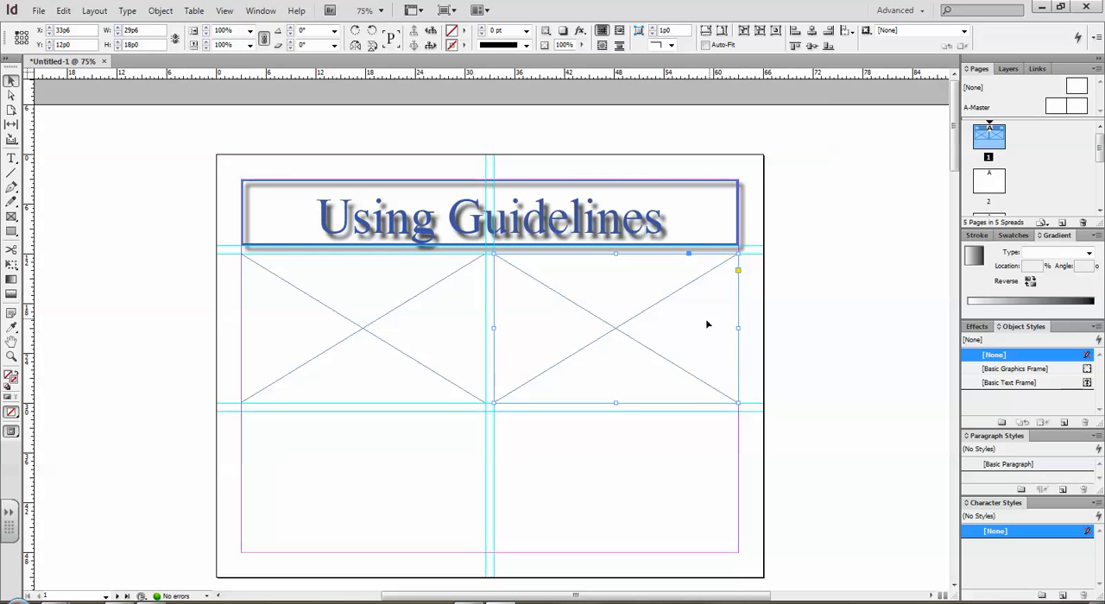
{"action": "mouse_move", "coordinate": [497, 504]}
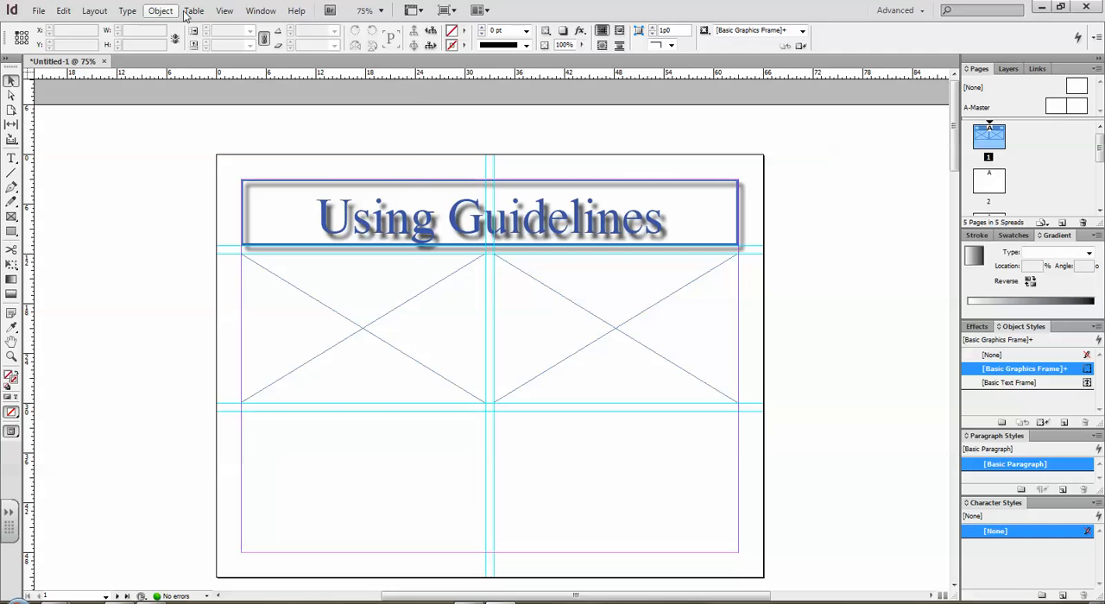
Show the document grid via View > Grids & Guides and reopen the View menu
{"action": "left_click", "coordinate": [224, 10]}
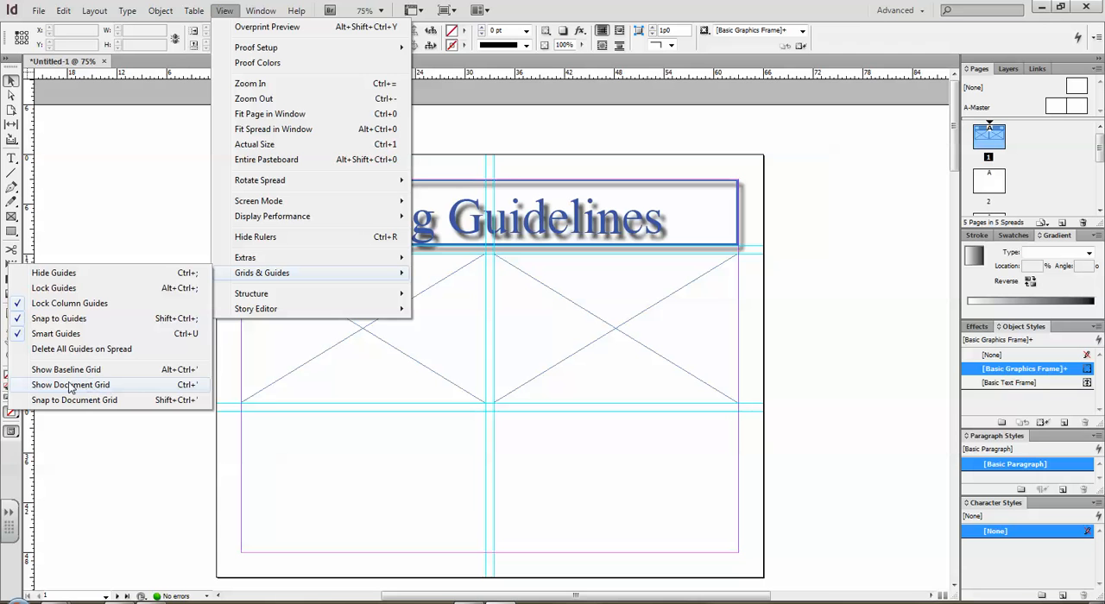
{"action": "mouse_move", "coordinate": [66, 370]}
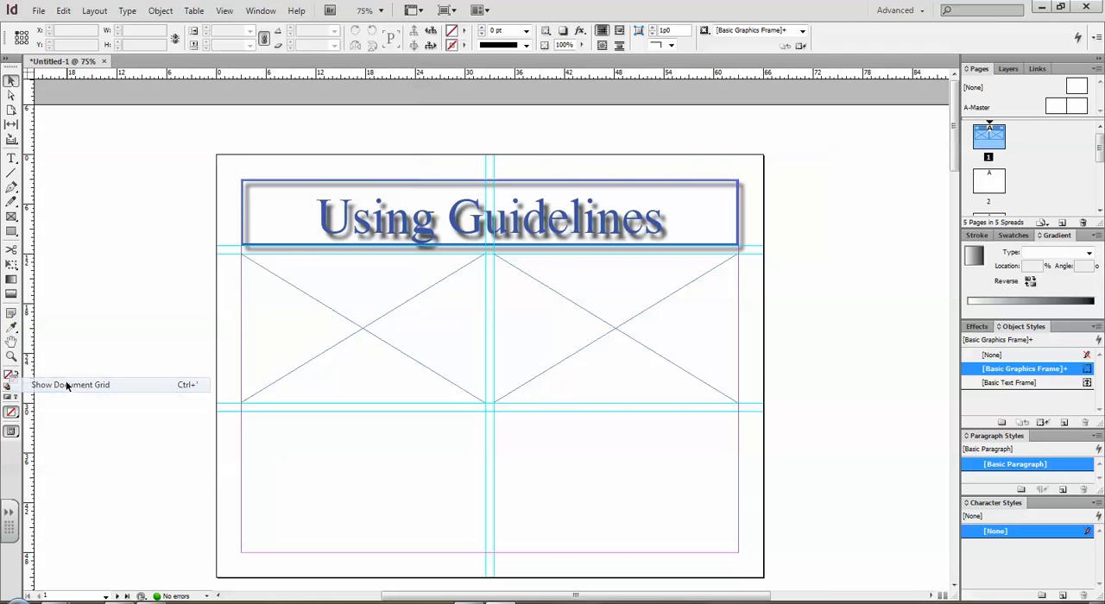
{"action": "left_click", "coordinate": [69, 383]}
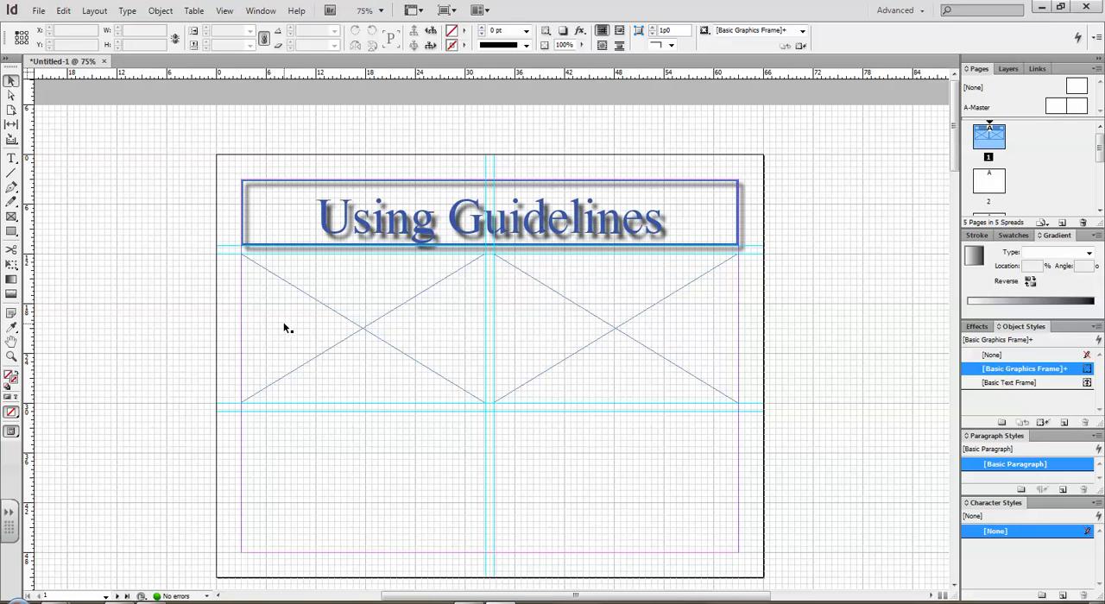
{"action": "mouse_move", "coordinate": [159, 11]}
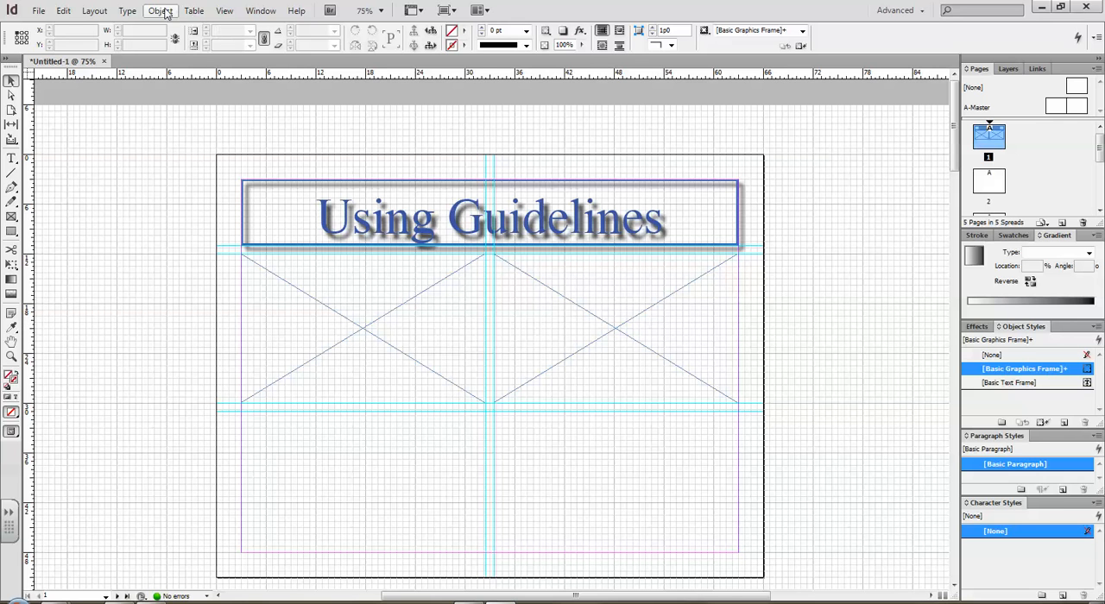
{"action": "left_click", "coordinate": [224, 11]}
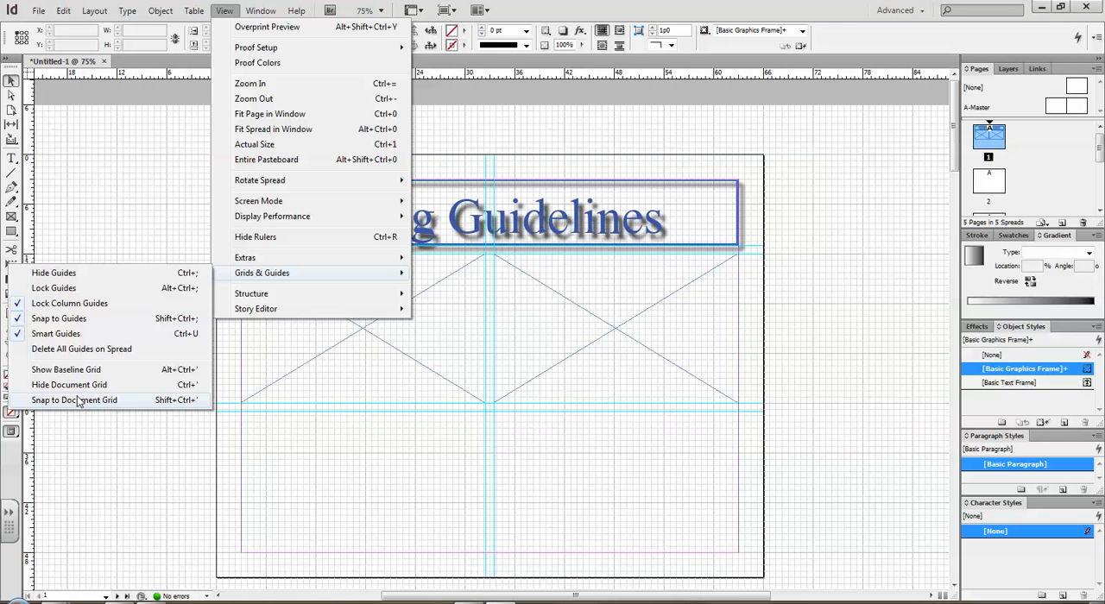
Turn on Snap to Document Grid and draw a small grid-aligned picture frame in the lower-left quadrant
{"action": "left_click", "coordinate": [75, 401]}
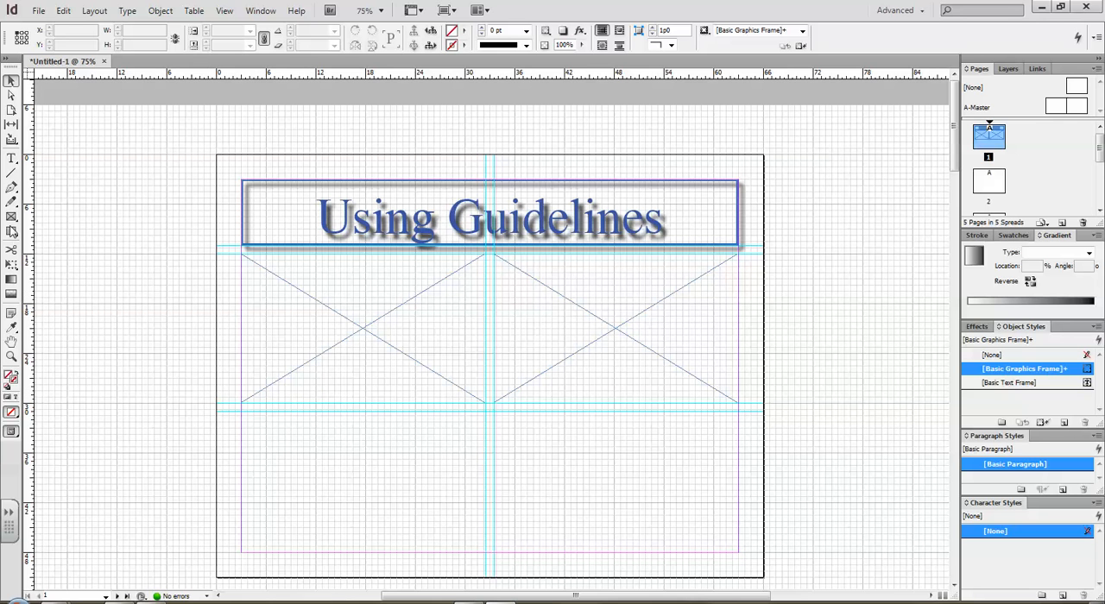
{"action": "left_click", "coordinate": [10, 215]}
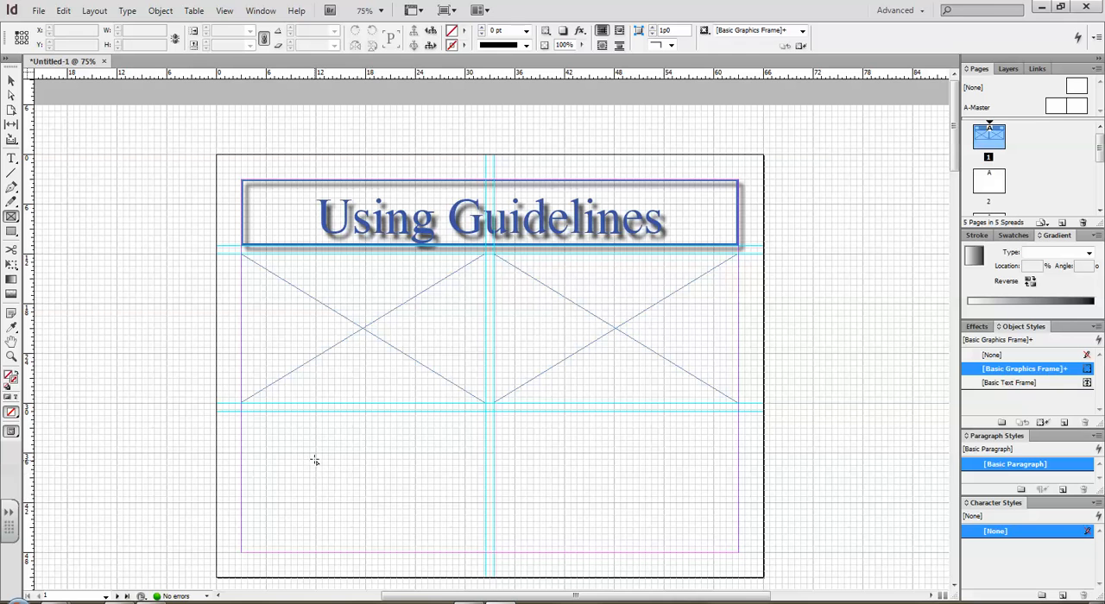
{"action": "left_click_drag", "start_coordinate": [314, 459], "coordinate": [354, 507]}
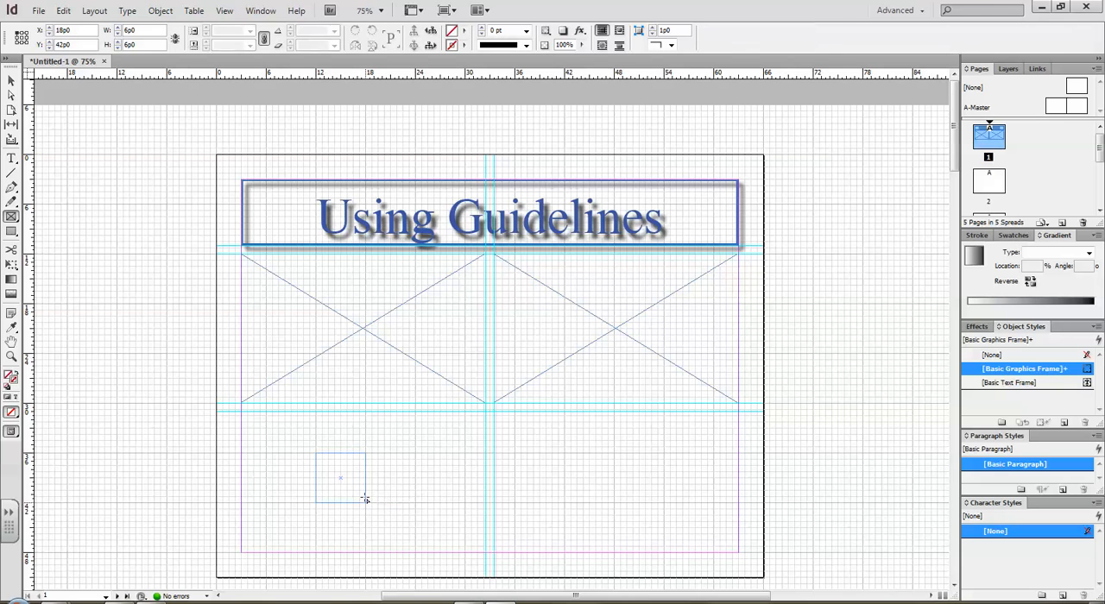
{"action": "left_click", "coordinate": [340, 476]}
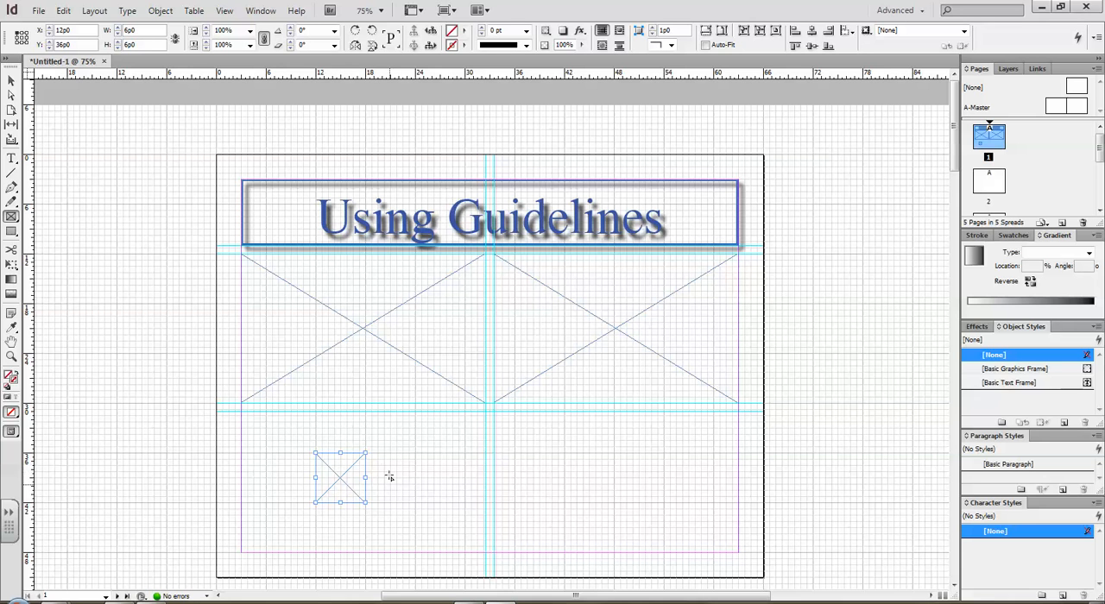
{"action": "mouse_move", "coordinate": [435, 462]}
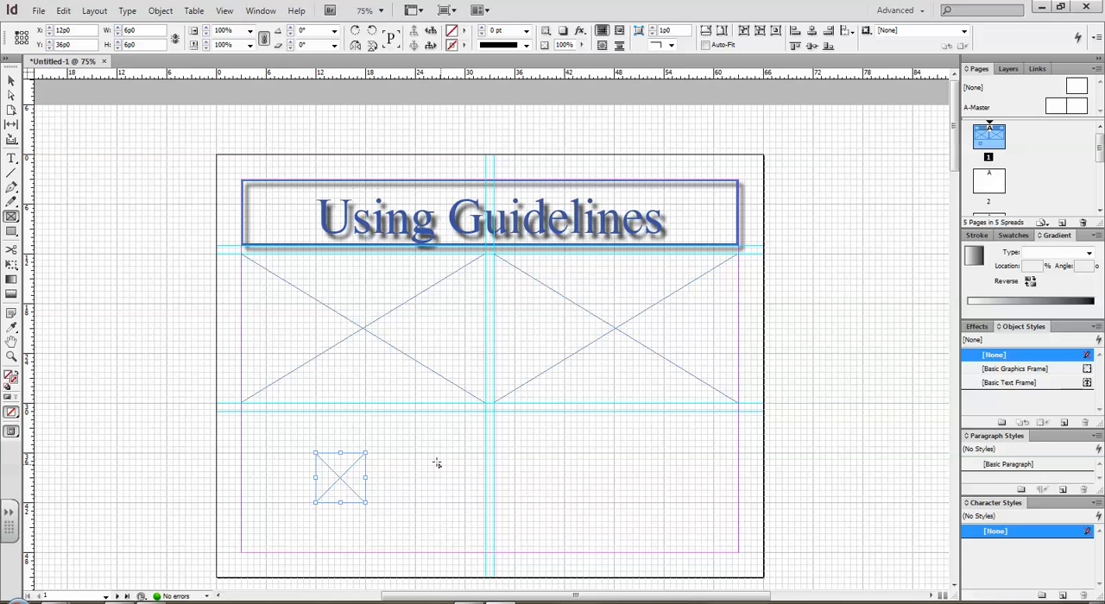
{"action": "mouse_move", "coordinate": [128, 78]}
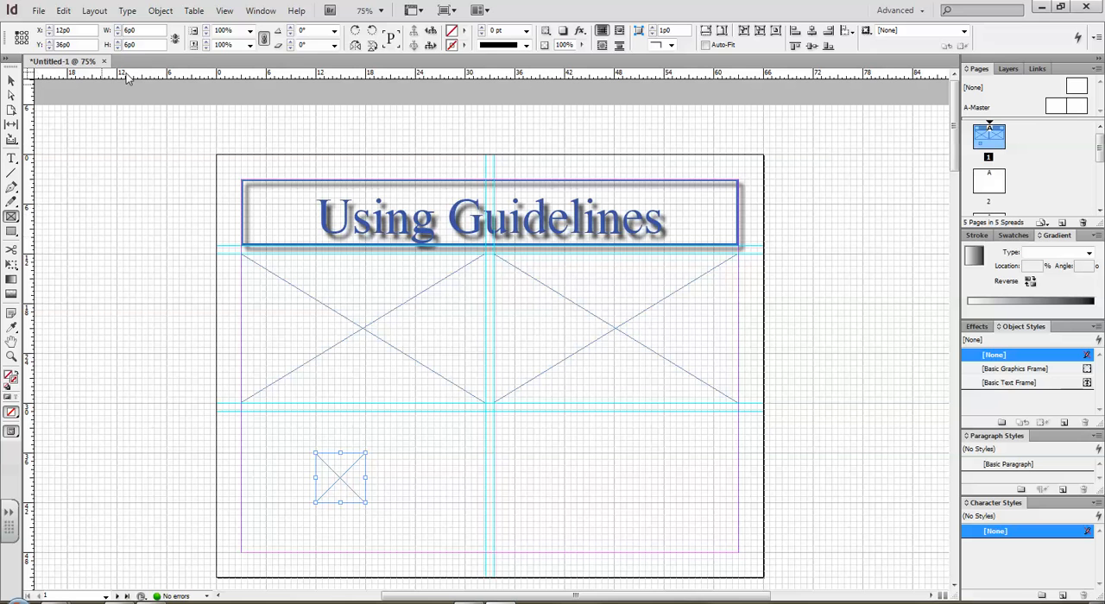
Hide the document grid so only the guides, title and three frames remain
{"action": "left_click", "coordinate": [224, 11]}
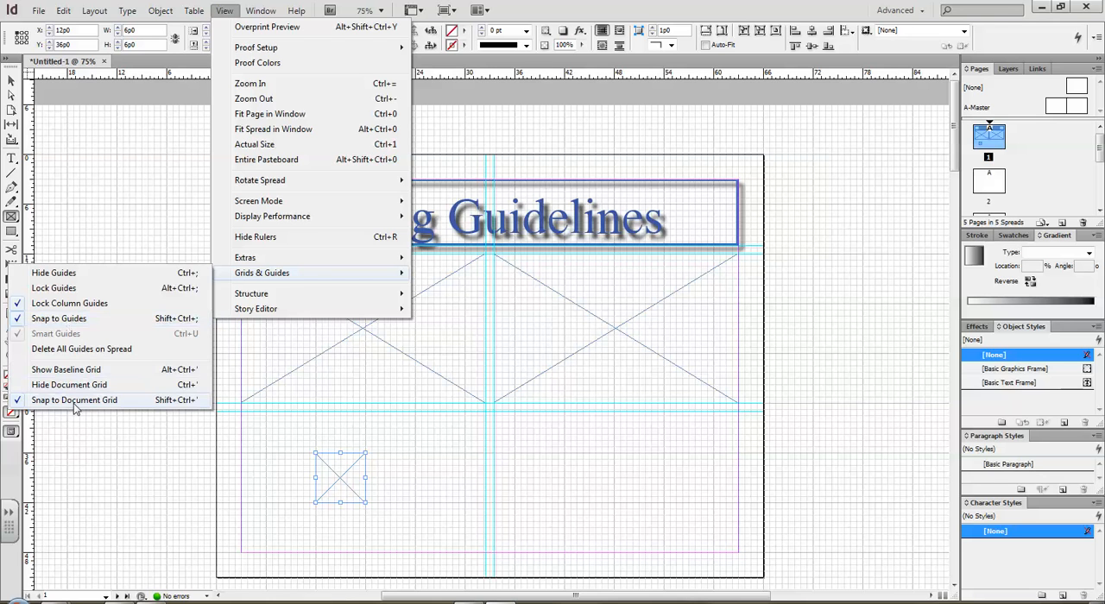
{"action": "mouse_move", "coordinate": [86, 411]}
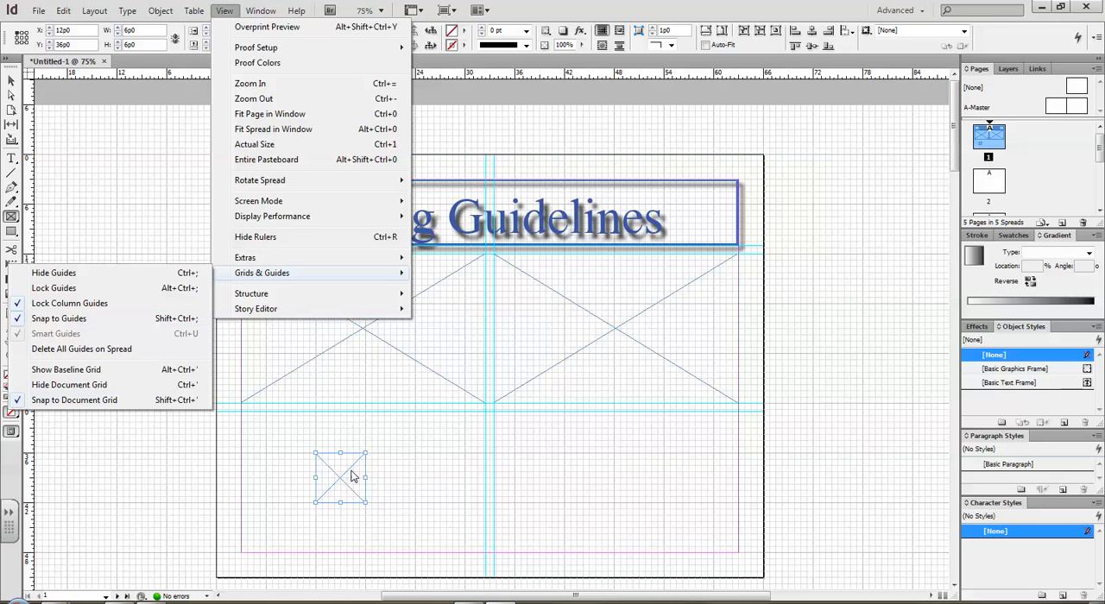
{"action": "mouse_move", "coordinate": [72, 400]}
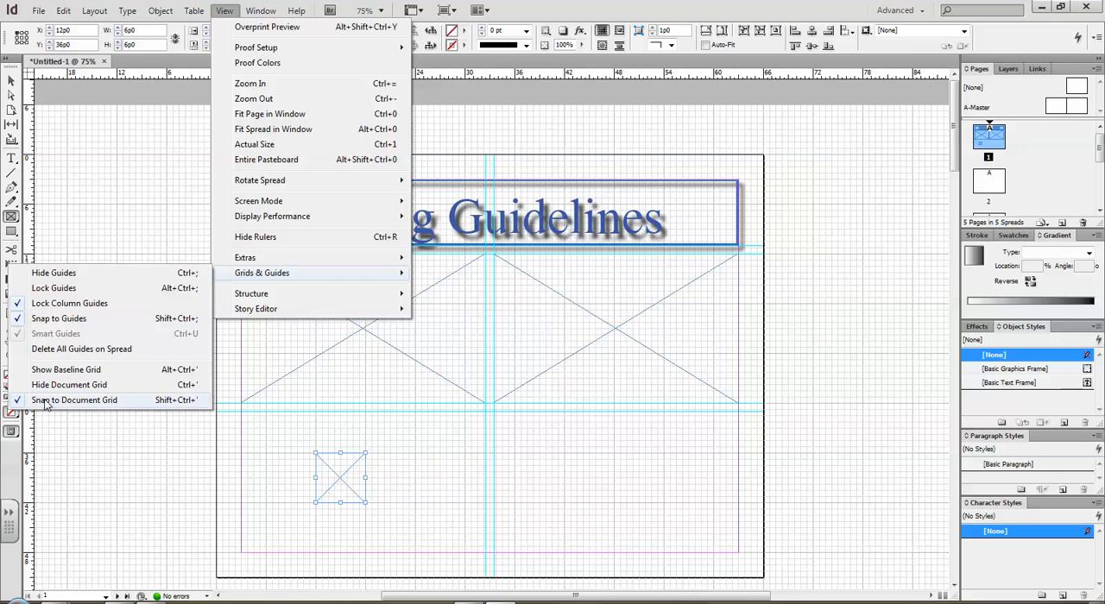
{"action": "mouse_move", "coordinate": [69, 385]}
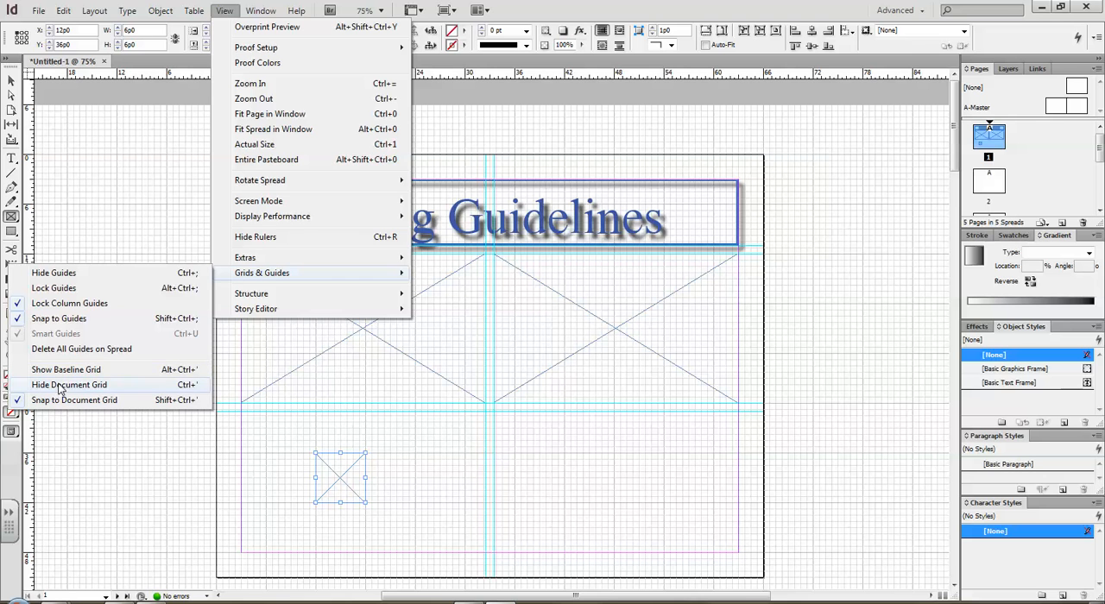
{"action": "left_click", "coordinate": [69, 383]}
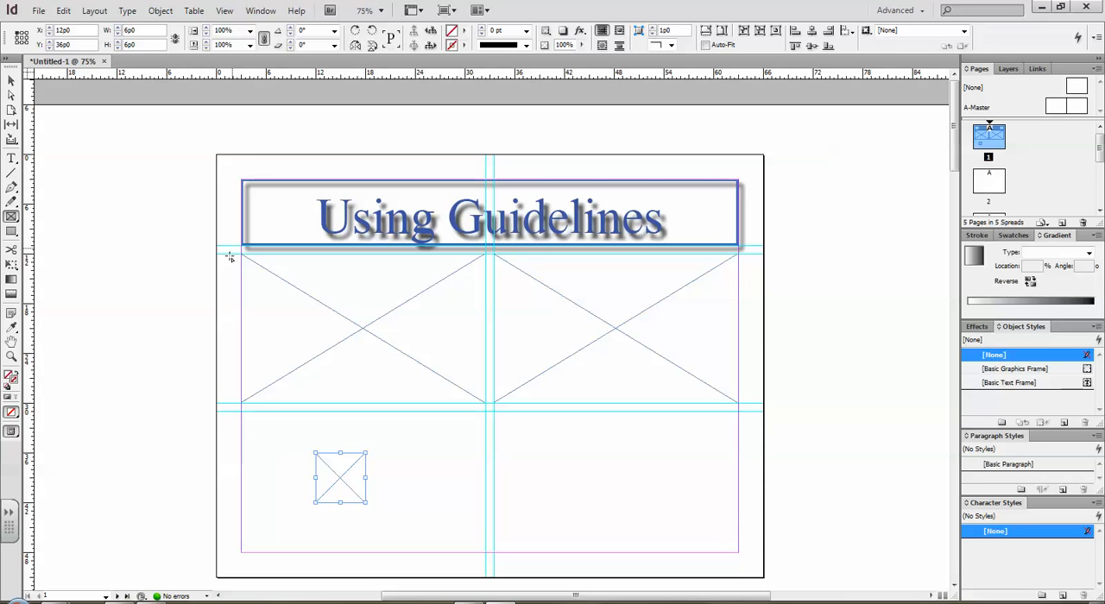
{"action": "mouse_move", "coordinate": [768, 438]}
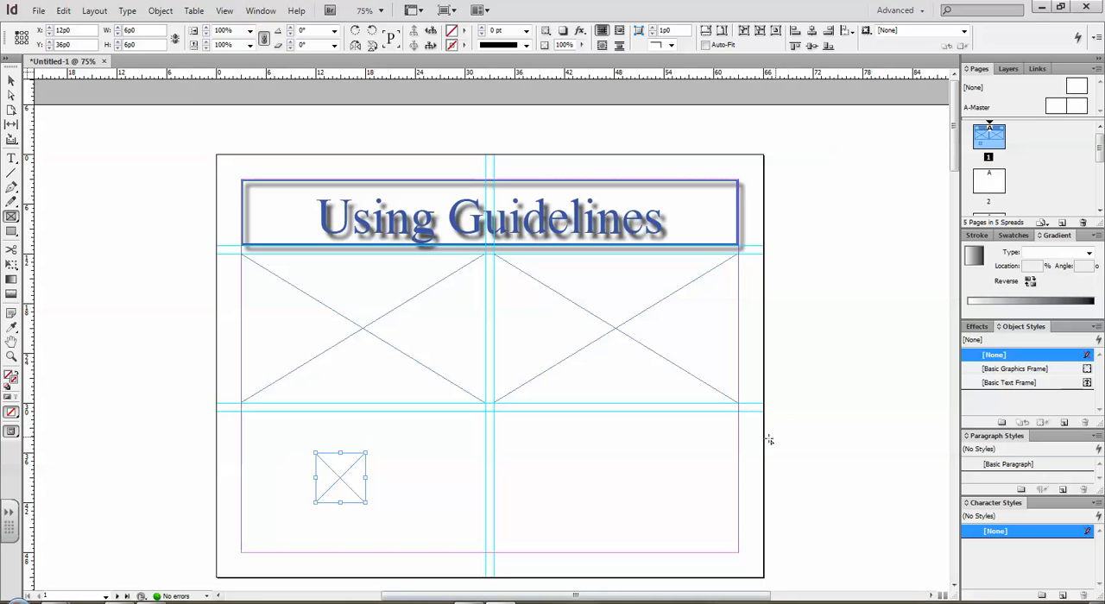
{"action": "mouse_move", "coordinate": [756, 442]}
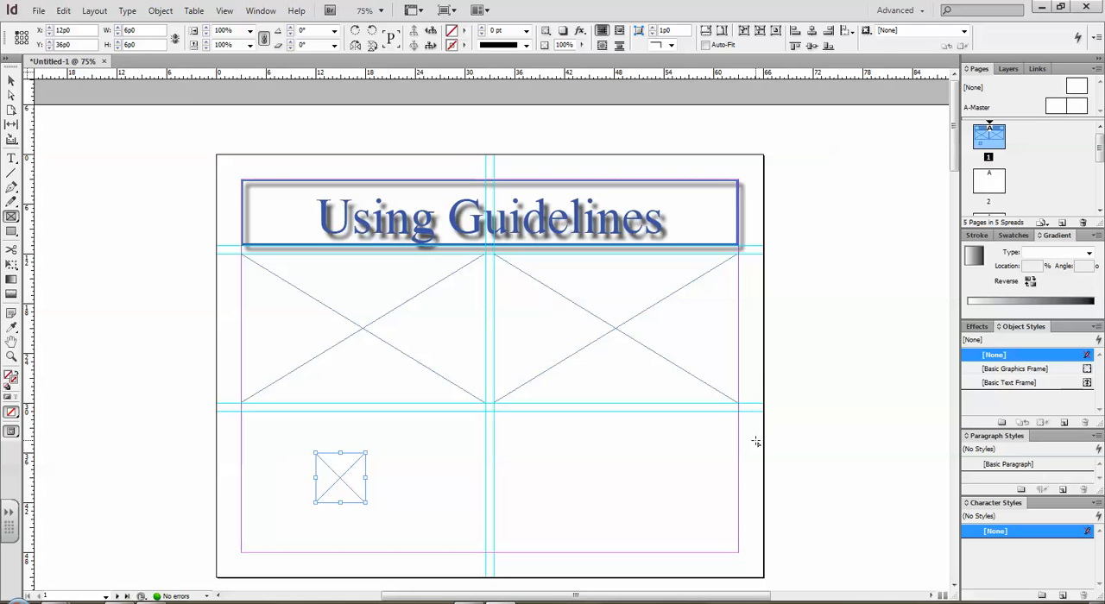